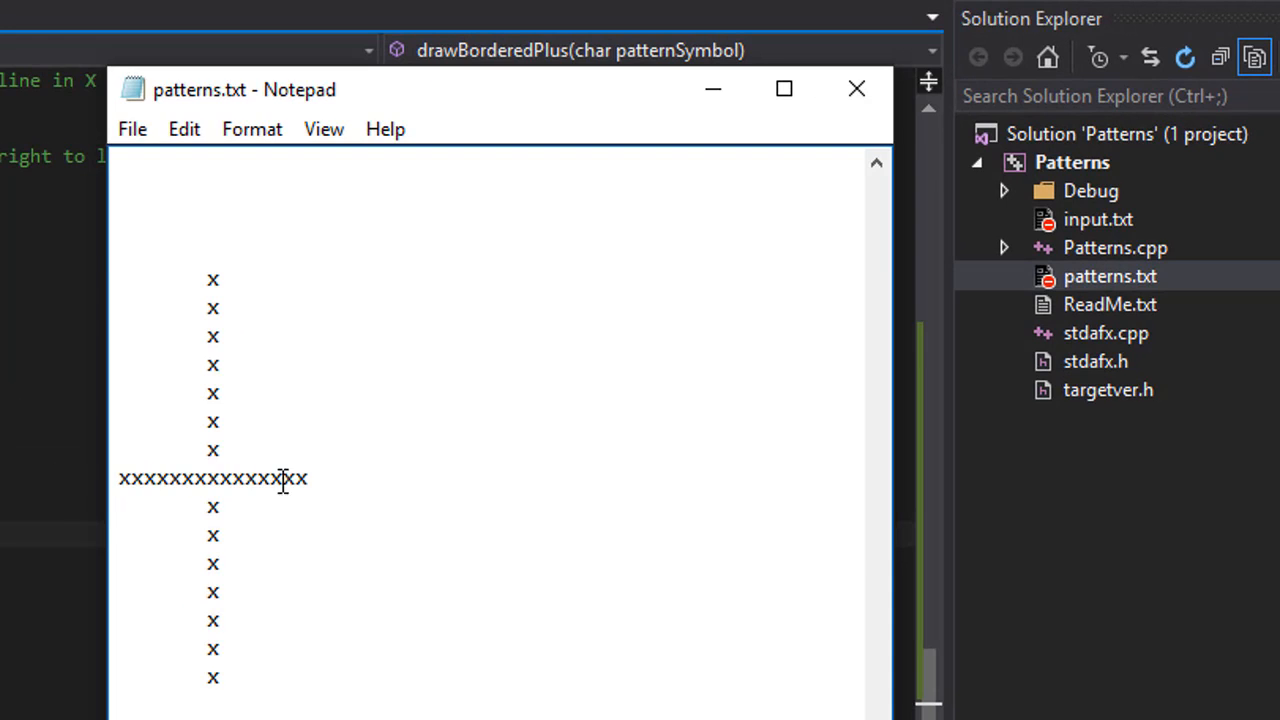
{"action": "mouse_move", "coordinate": [123, 289]}
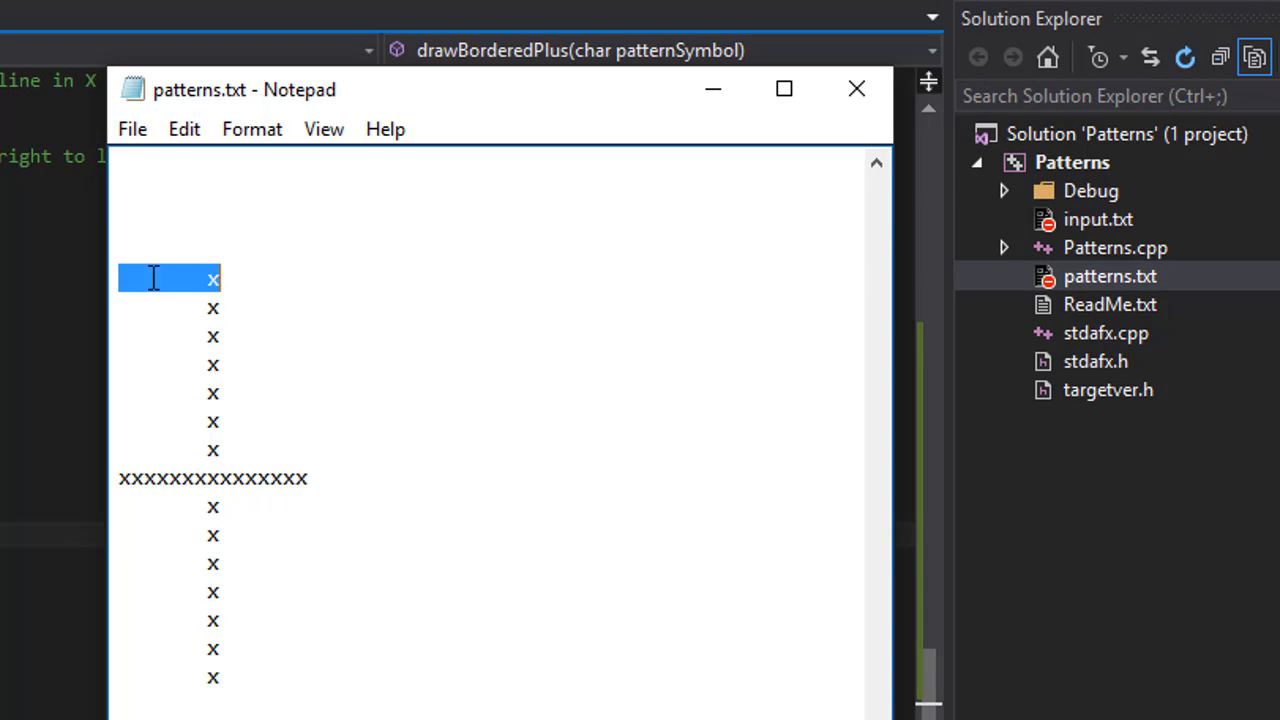
{"action": "mouse_move", "coordinate": [337, 278]}
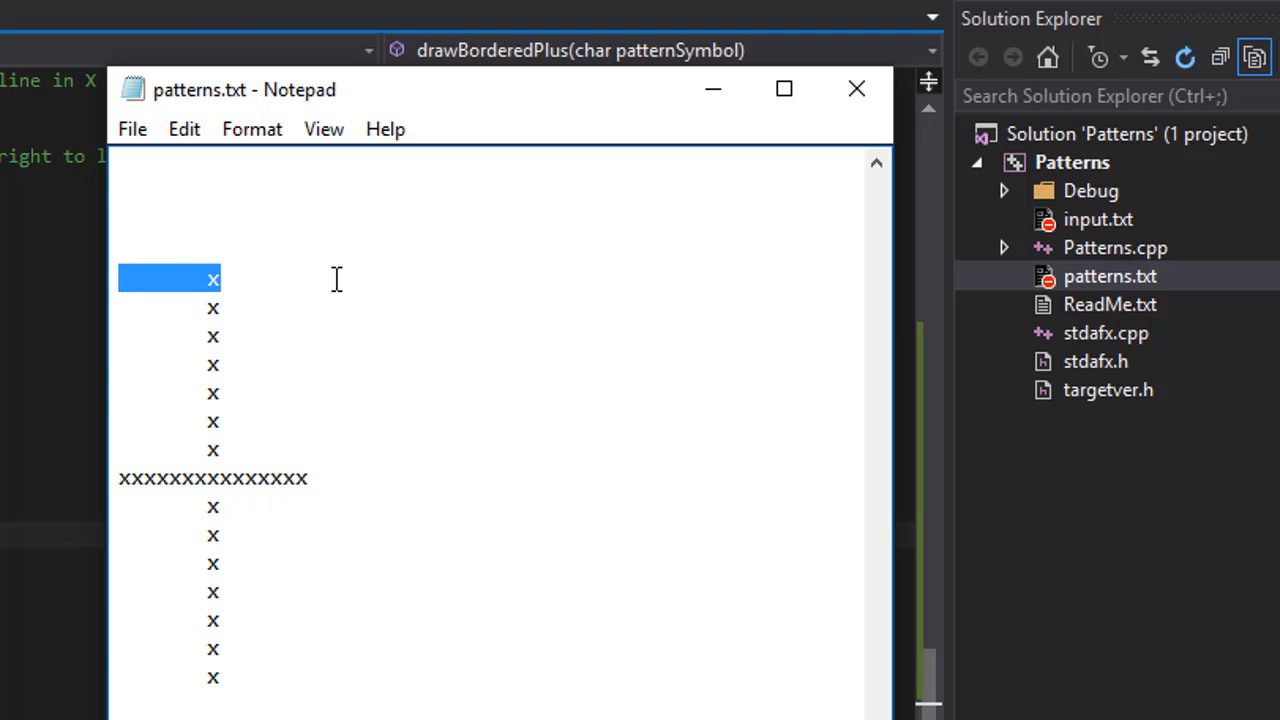
{"action": "mouse_move", "coordinate": [96, 411]}
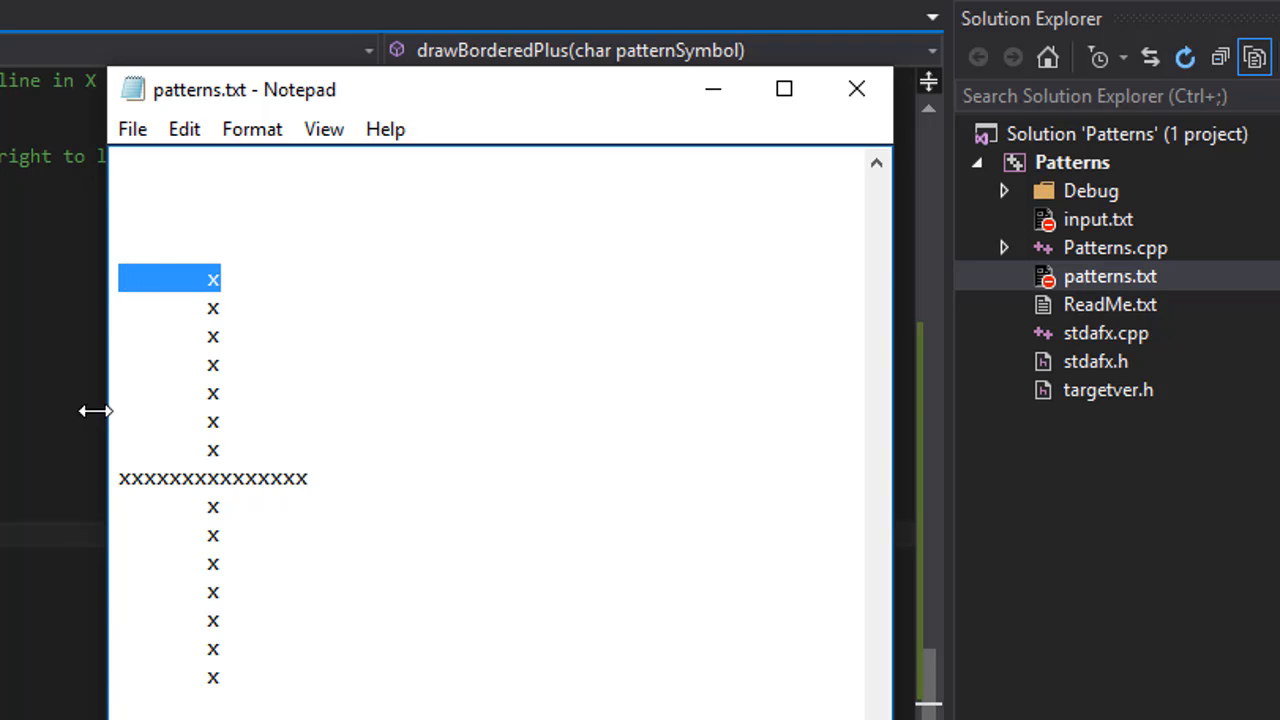
- Copy drawBorderedX's ofstream declaration and append-mode open() into drawBorderedPlus
{"action": "left_click", "coordinate": [122, 278]}
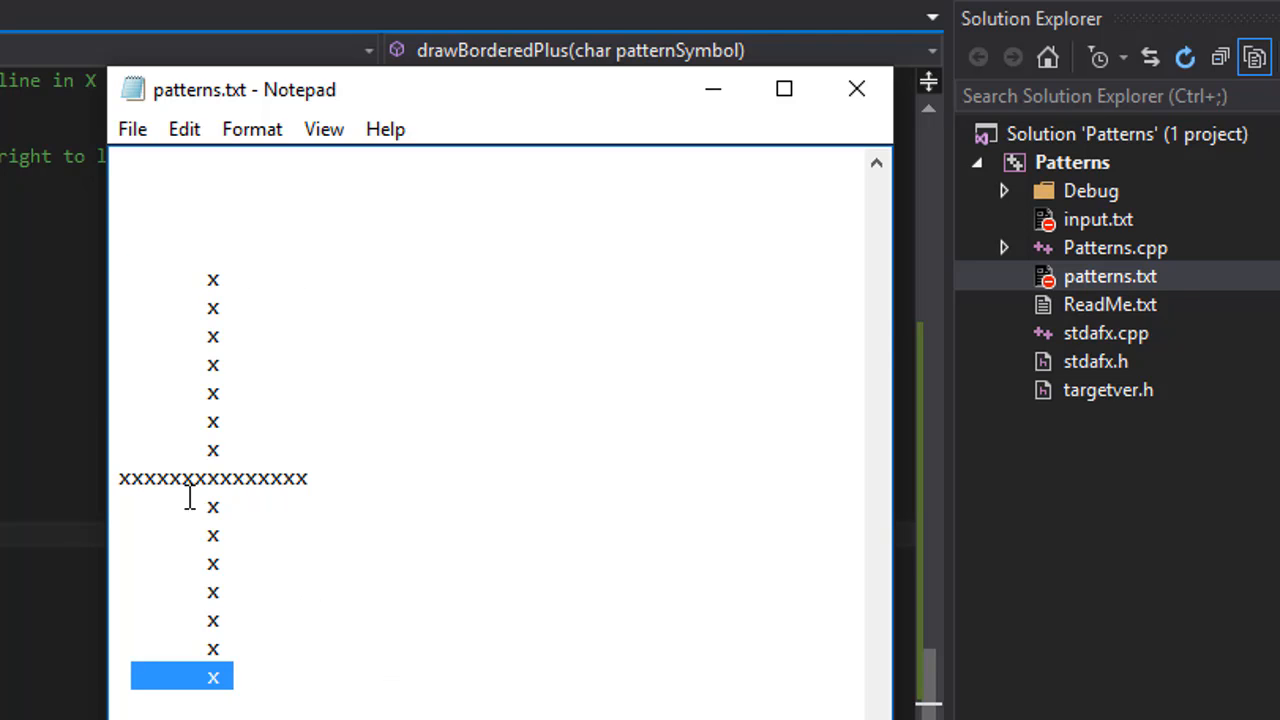
{"action": "left_click", "coordinate": [122, 478]}
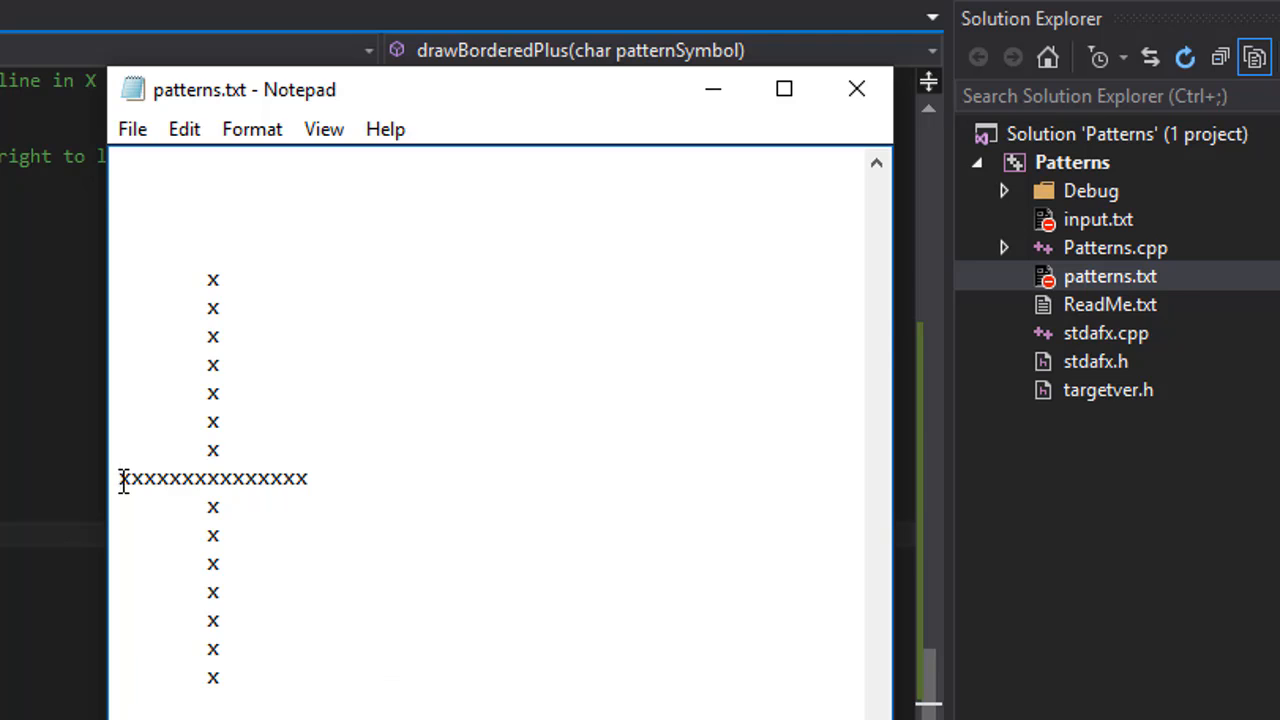
{"action": "mouse_move", "coordinate": [118, 337]}
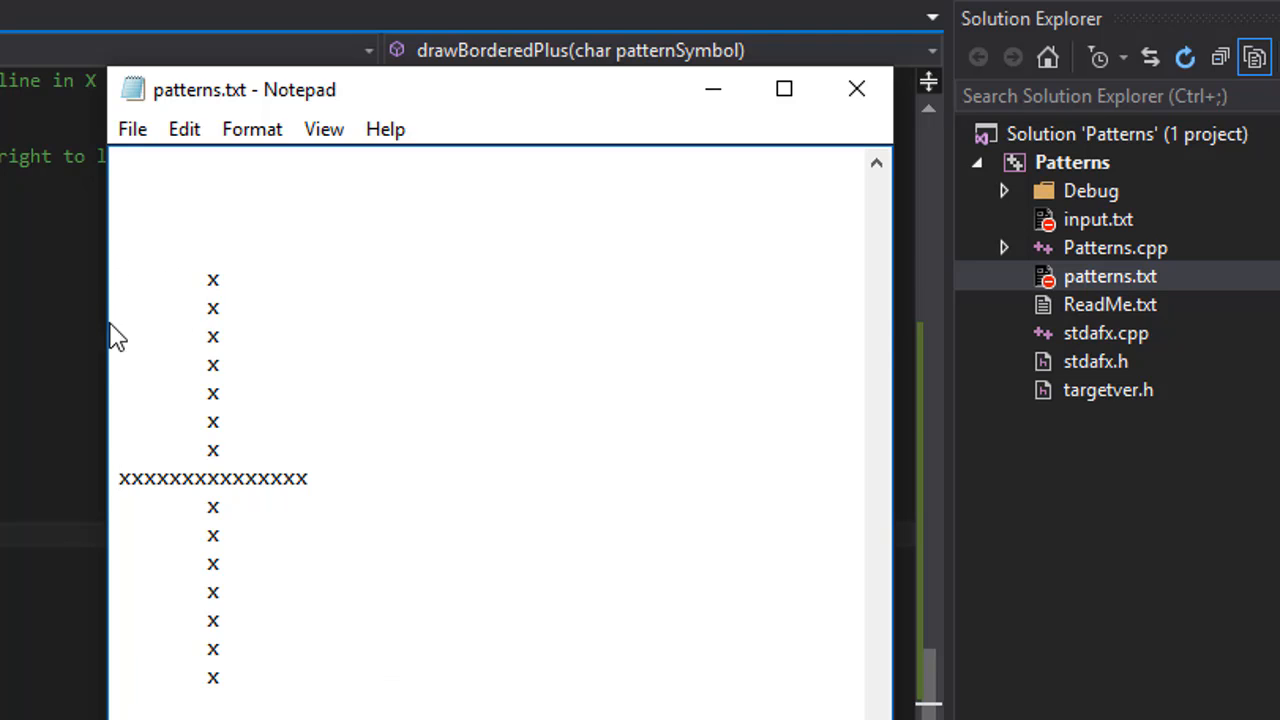
{"action": "mouse_move", "coordinate": [334, 514]}
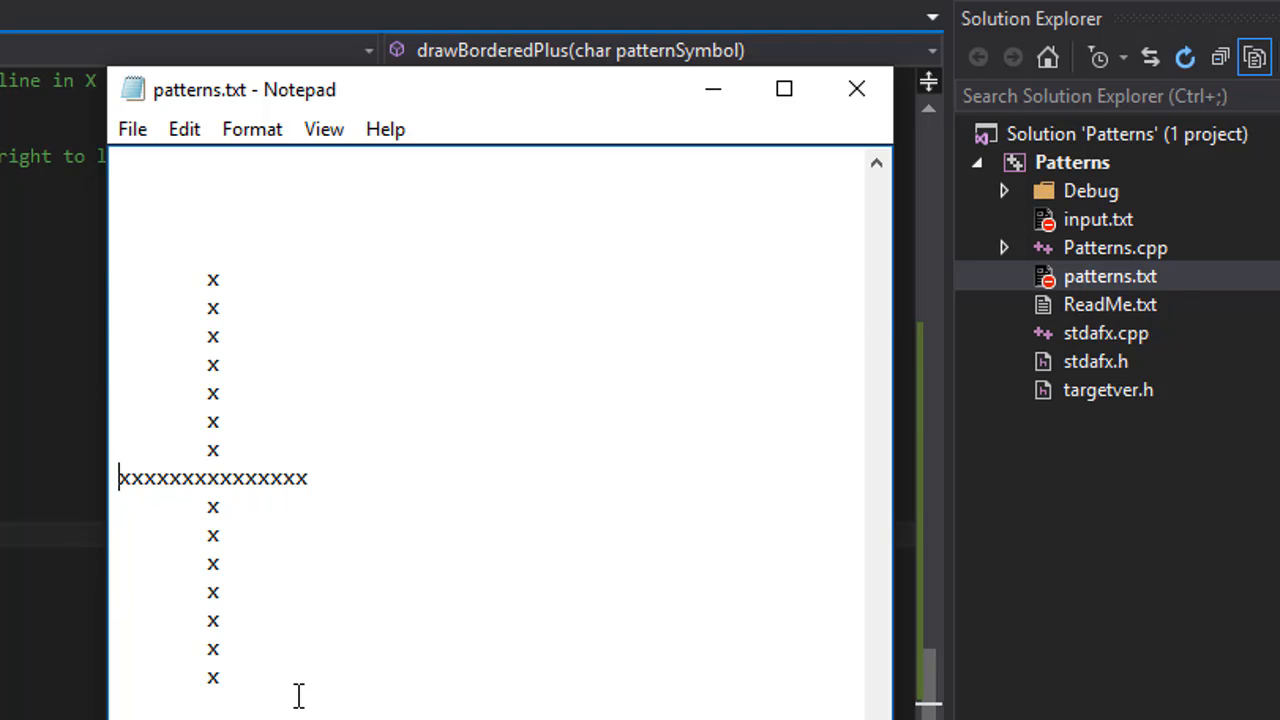
{"action": "mouse_move", "coordinate": [150, 340]}
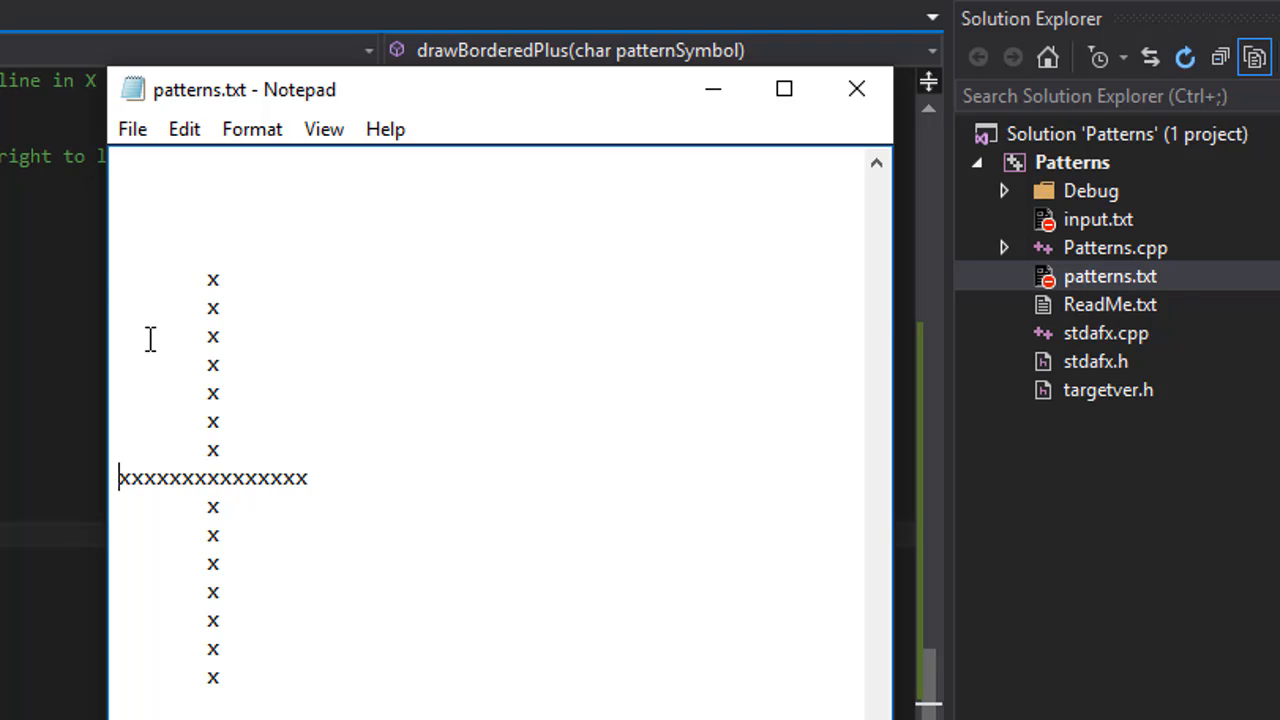
{"action": "mouse_move", "coordinate": [218, 260]}
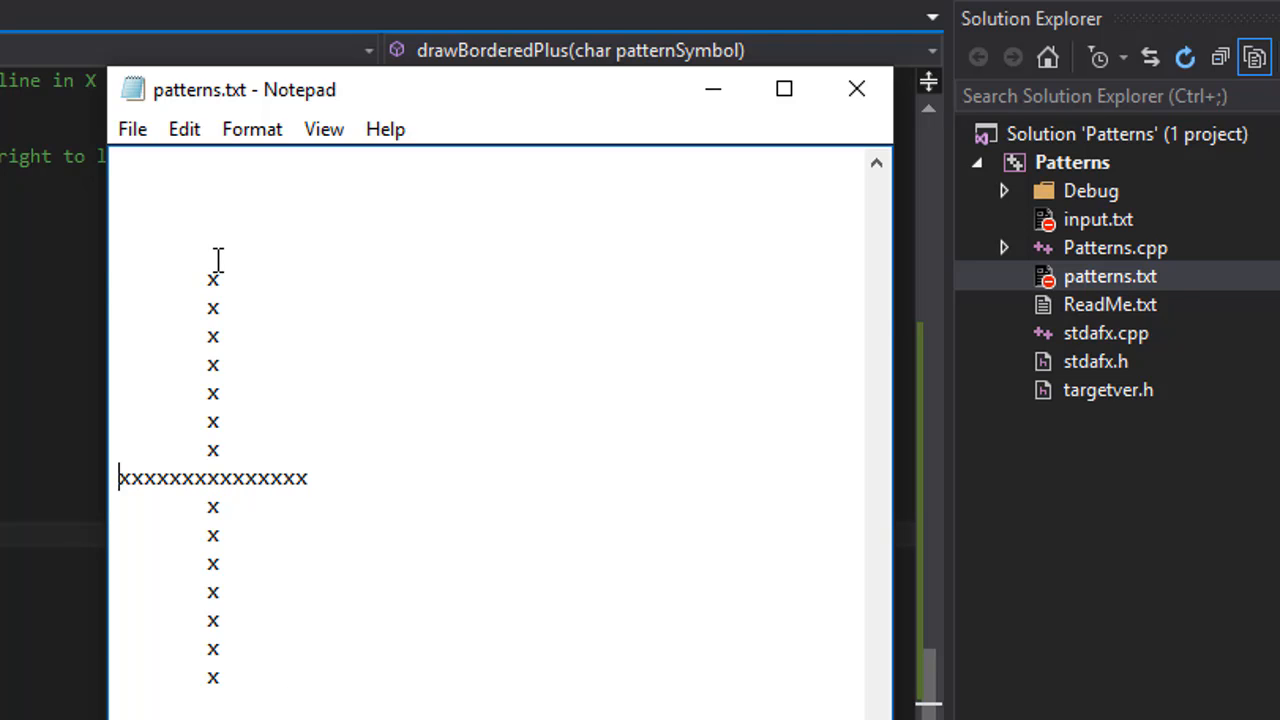
{"action": "mouse_move", "coordinate": [233, 453]}
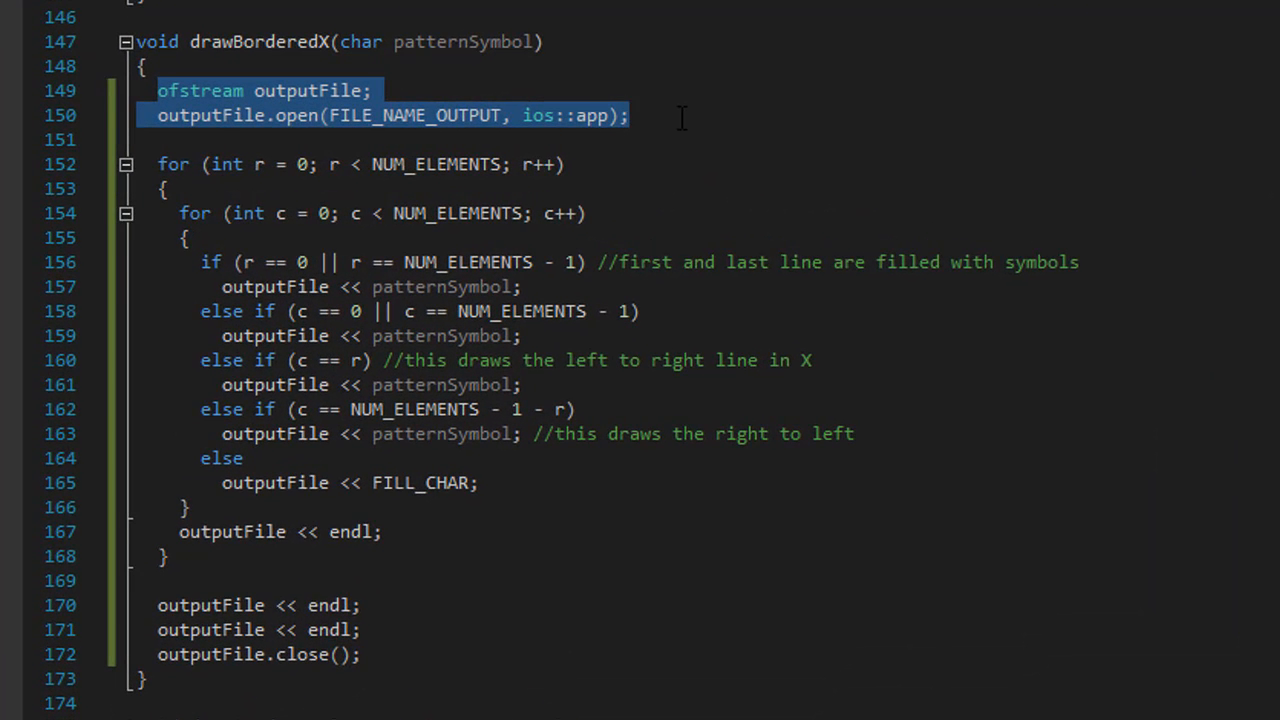
{"action": "scroll", "scroll_direction": "down", "scroll_amount": 3}
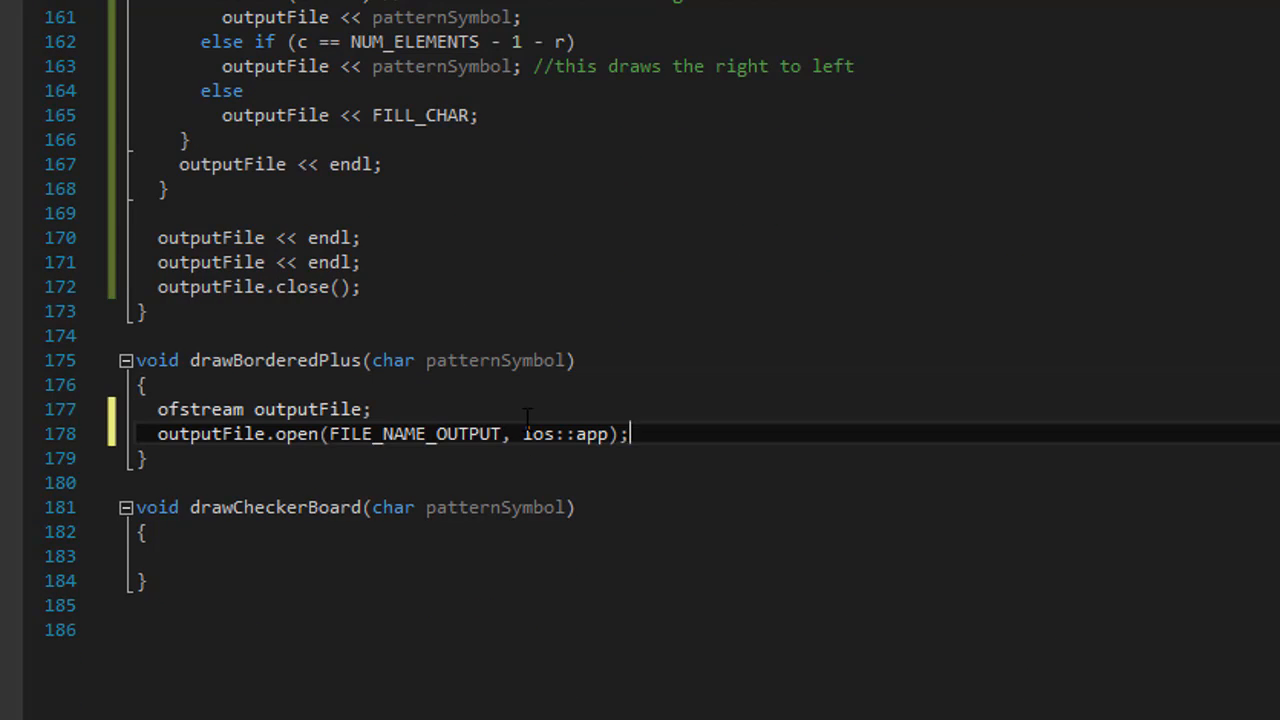
{"action": "mouse_move", "coordinate": [745, 505]}
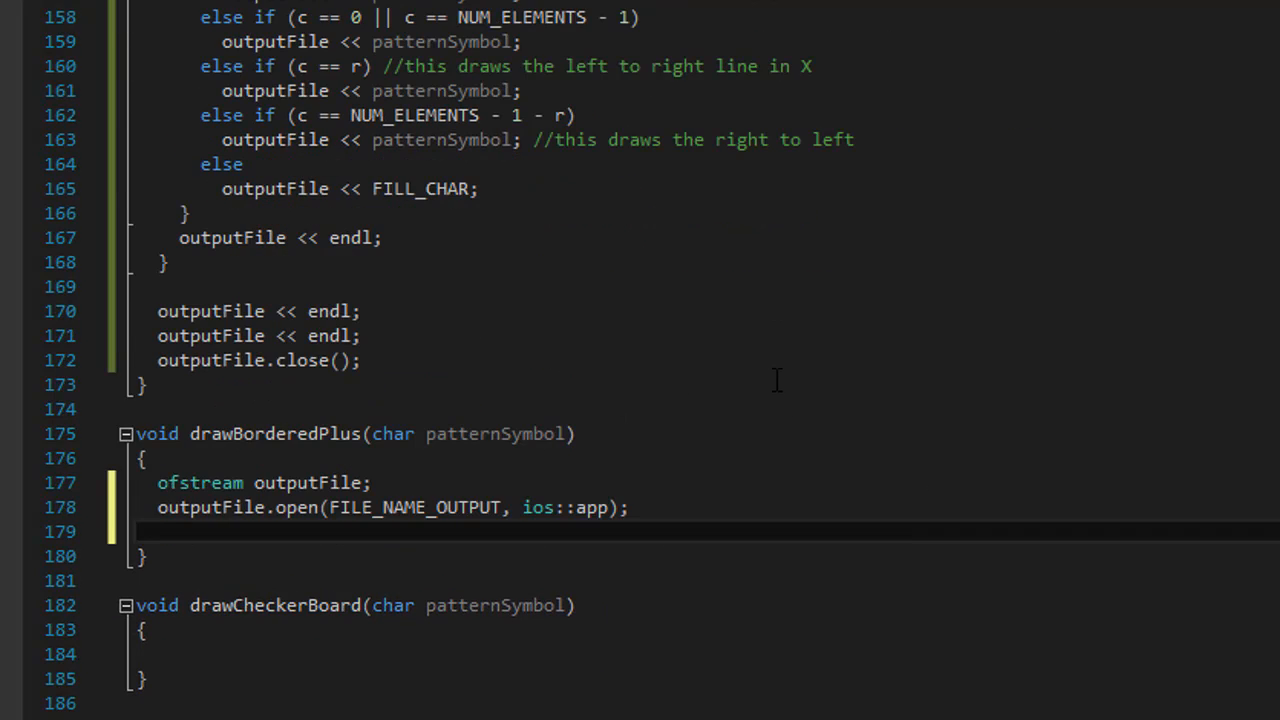
- Add a row loop over r up to NUM_ELEMENTS in drawBorderedPlus
{"action": "key", "text": "Return"}
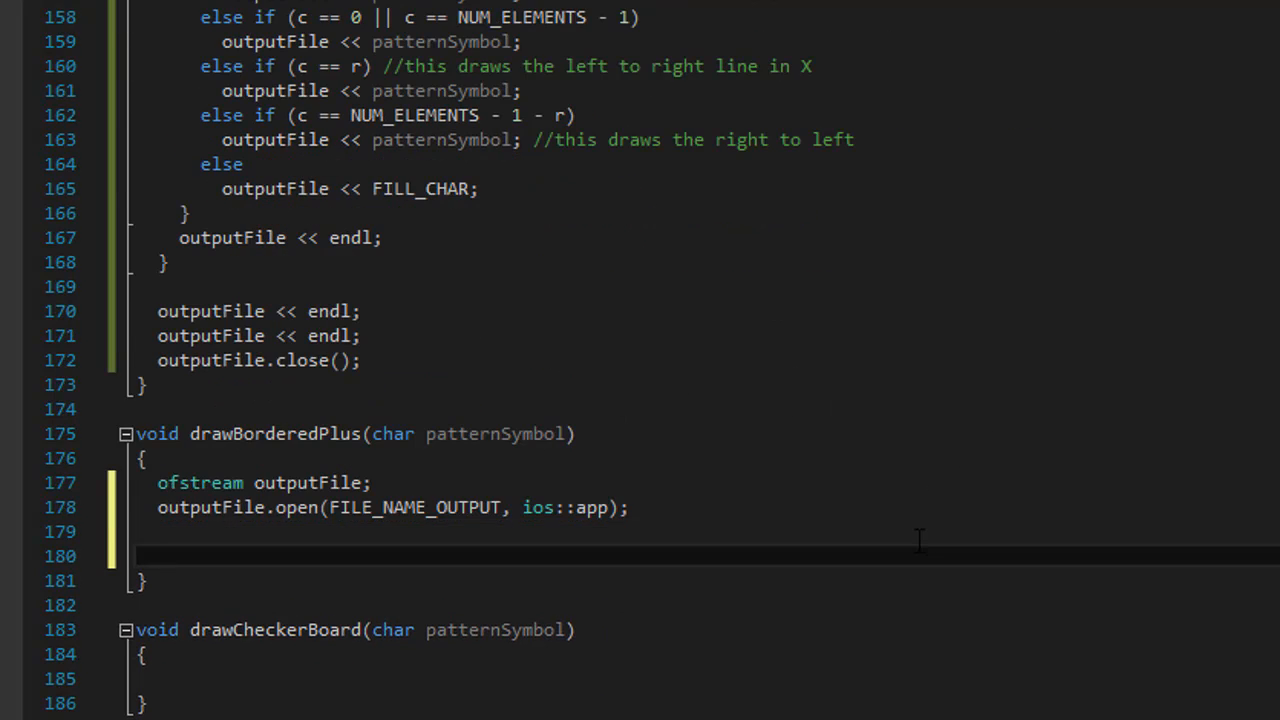
{"action": "type", "text": "for (r"}
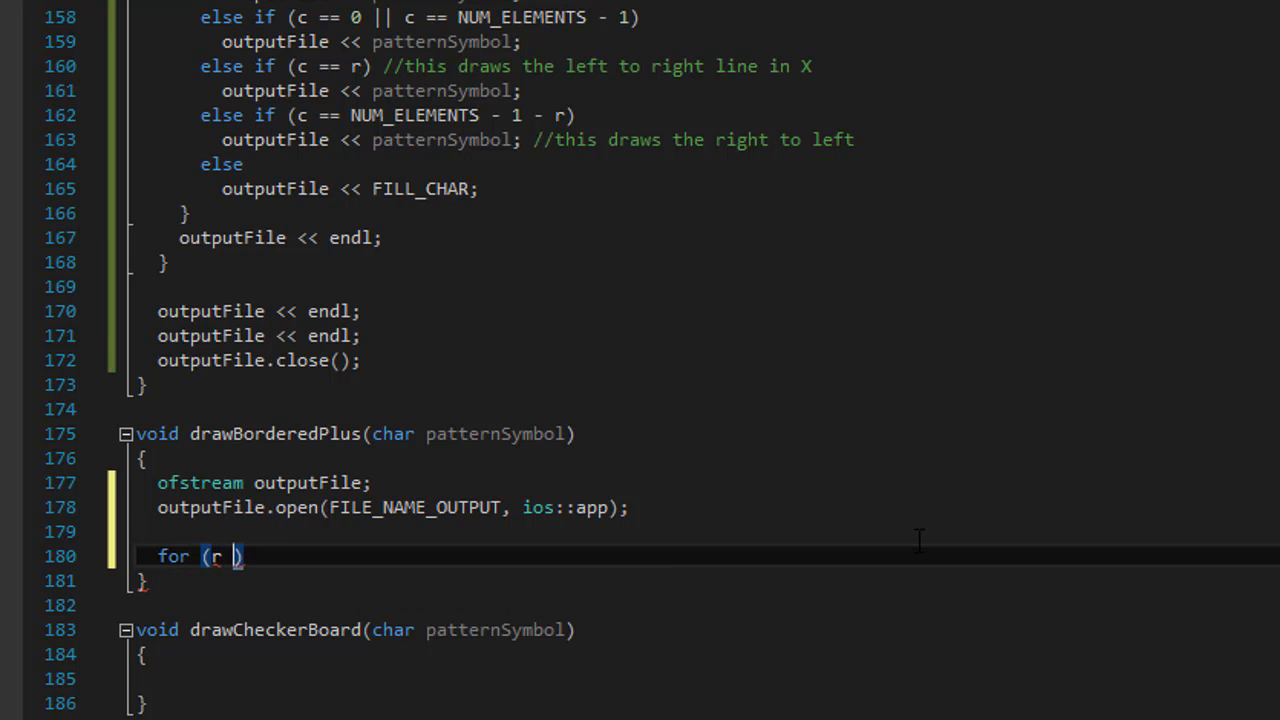
{"action": "type", "text": "int r = 0; r <"}
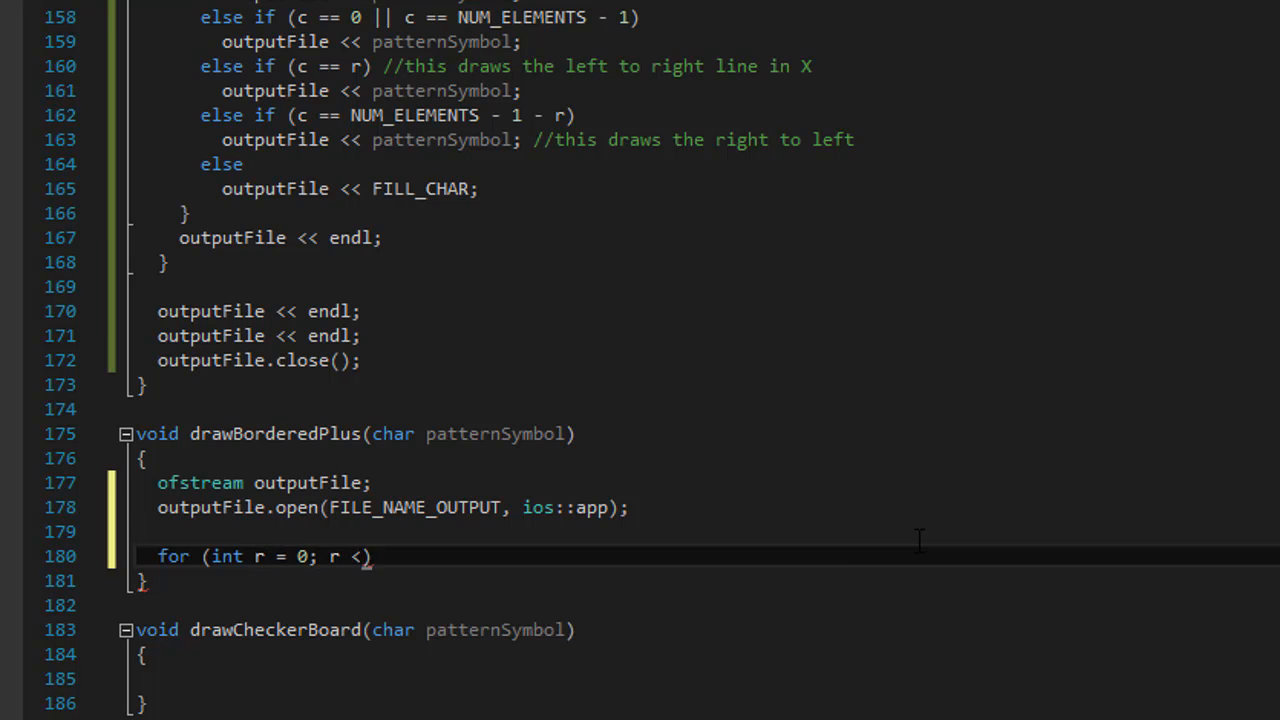
{"action": "type", "text": "NUM_ELEMENTS"}
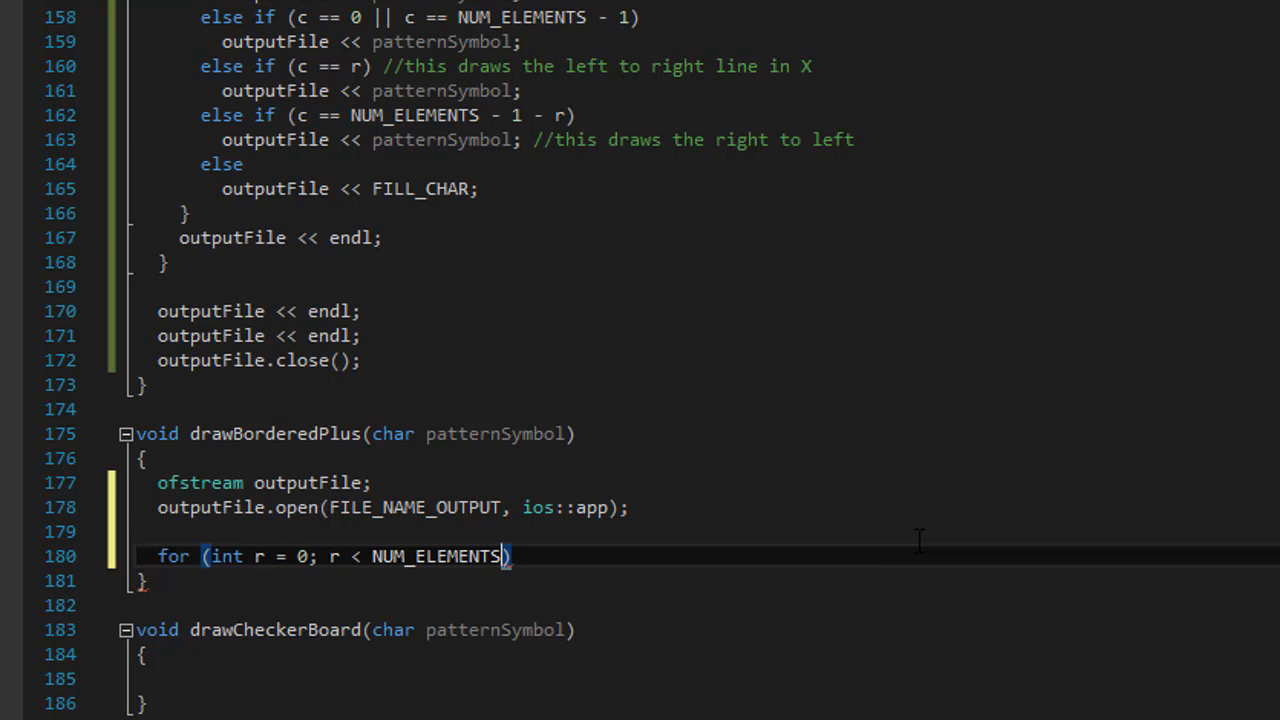
{"action": "type", "text": "; r++"}
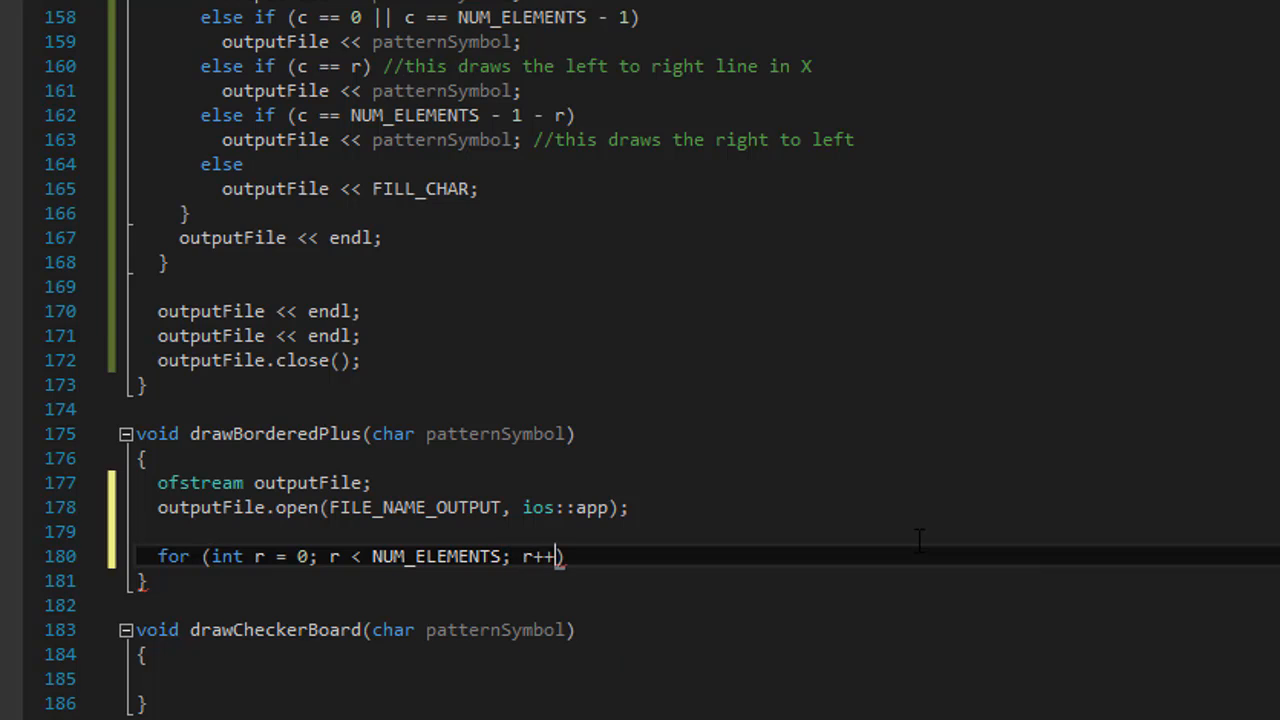
{"action": "key", "text": "Return"}
{"action": "type", "text": "{"}
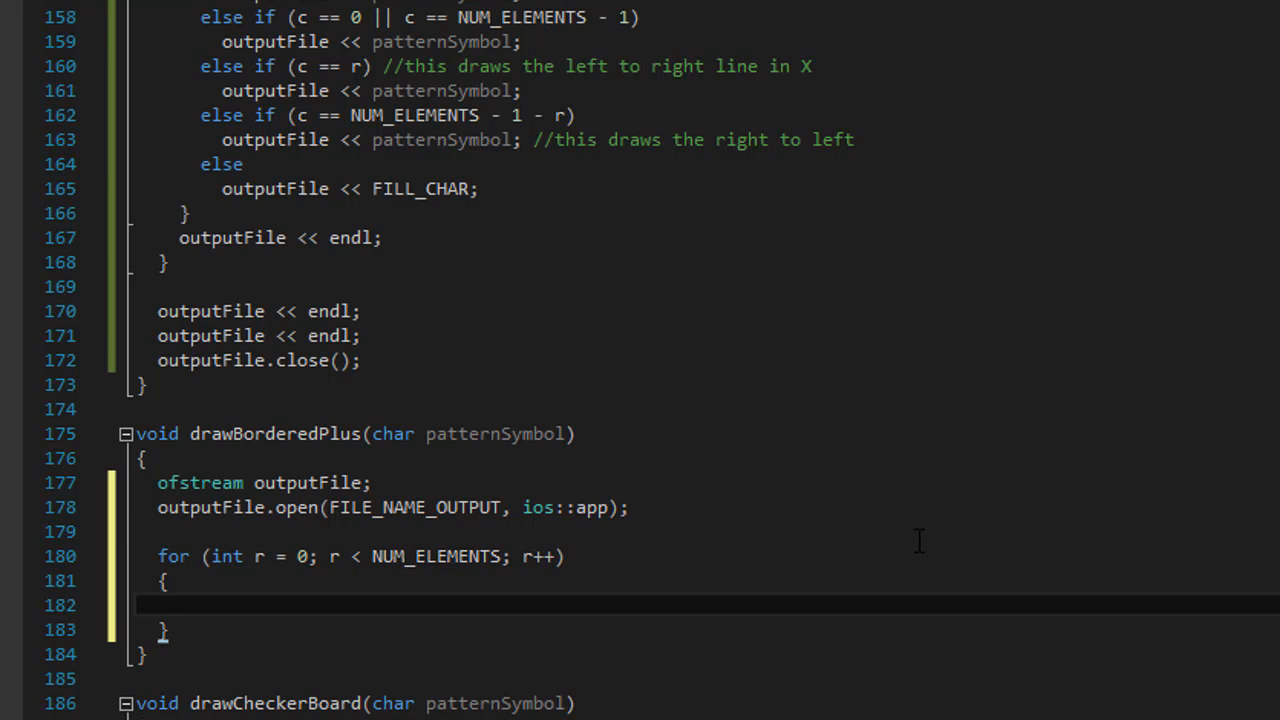
- Nest a column loop for (int c = 0; c < NUM_ELEMENTS; c++) inside it
{"action": "type", "text": "for (int c ="}
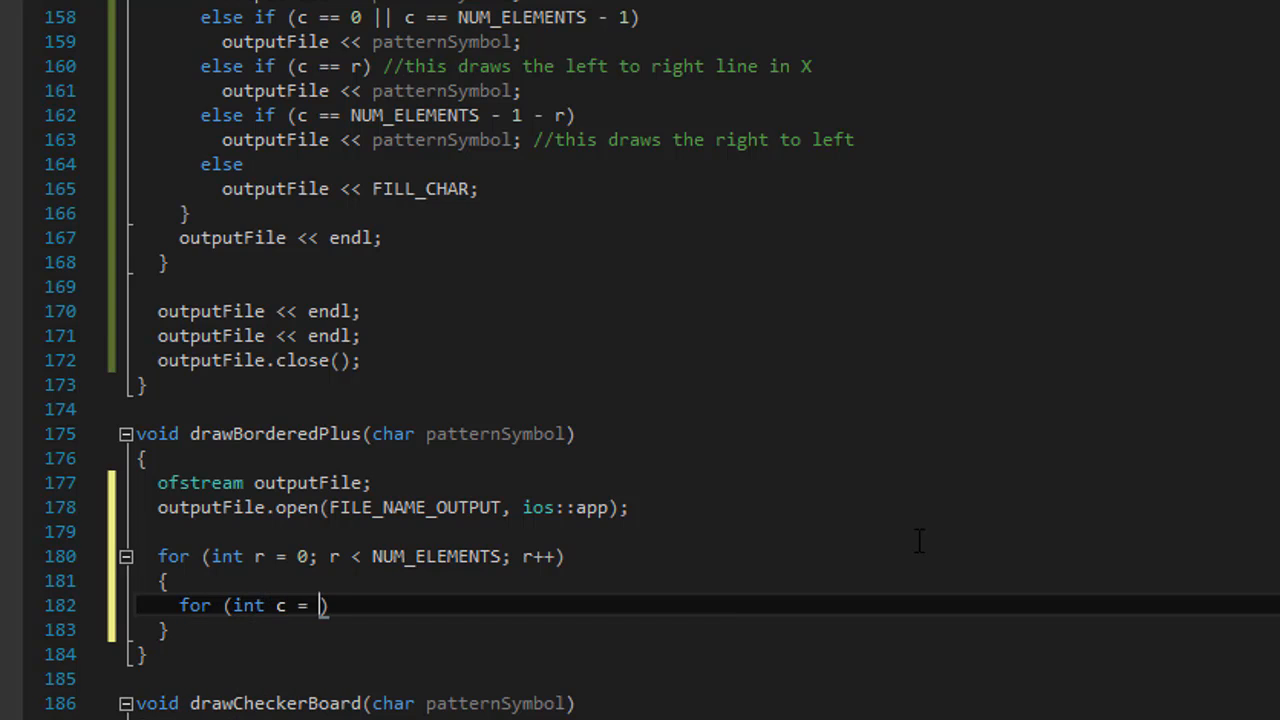
{"action": "type", "text": "0; c <"}
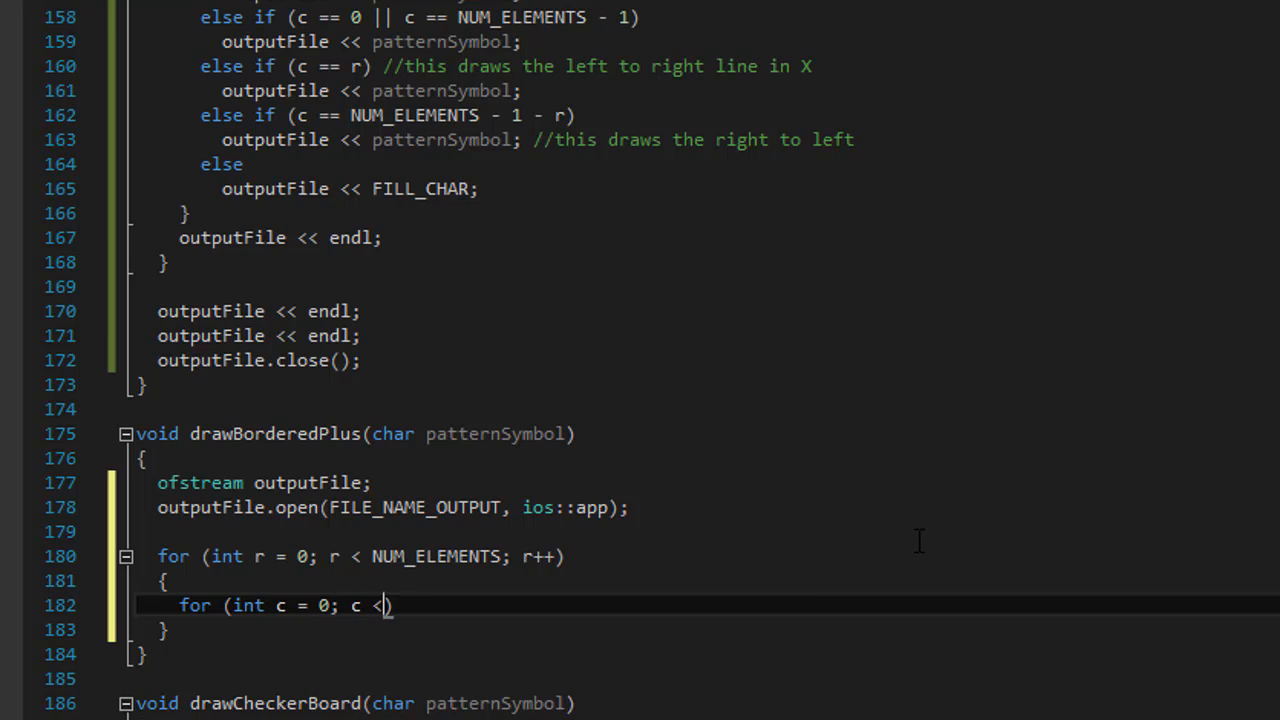
{"action": "type", "text": "NUM_ELEMENTS)"}
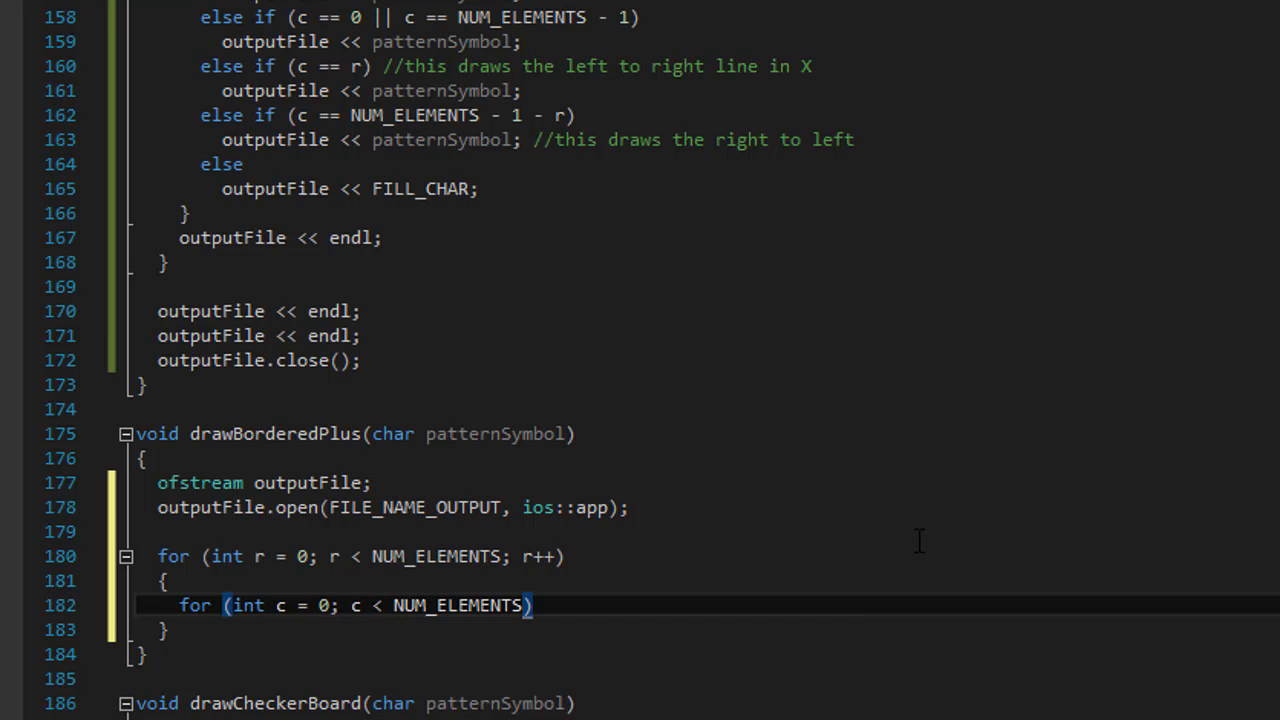
{"action": "type", "text": "; c++"}
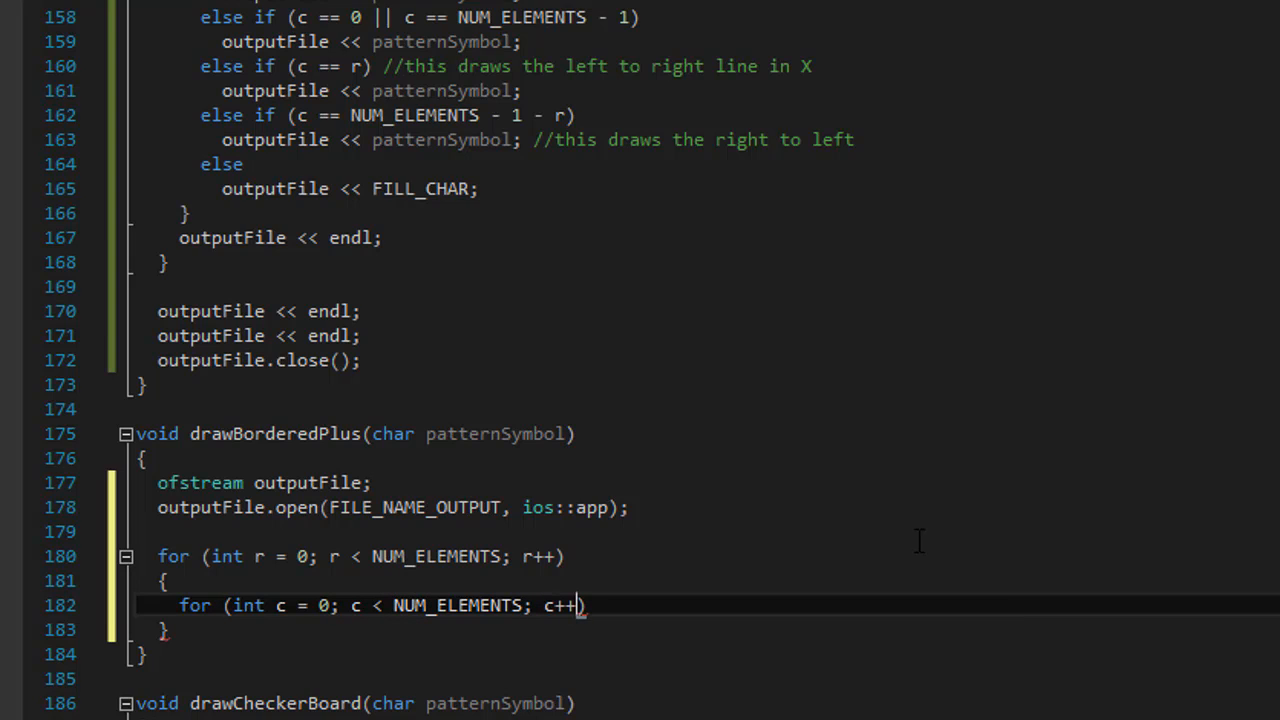
{"action": "key", "text": "enter"}
{"action": "type", "text": "{"}
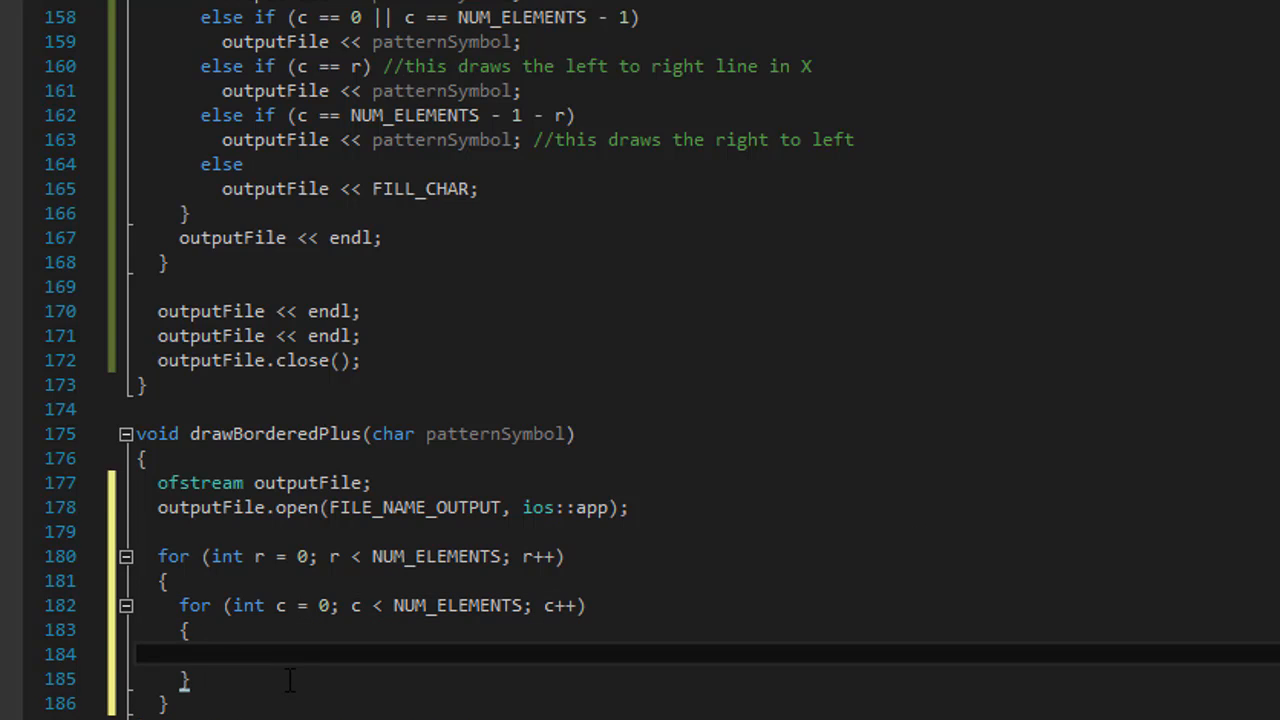
{"action": "mouse_move", "coordinate": [460, 328]}
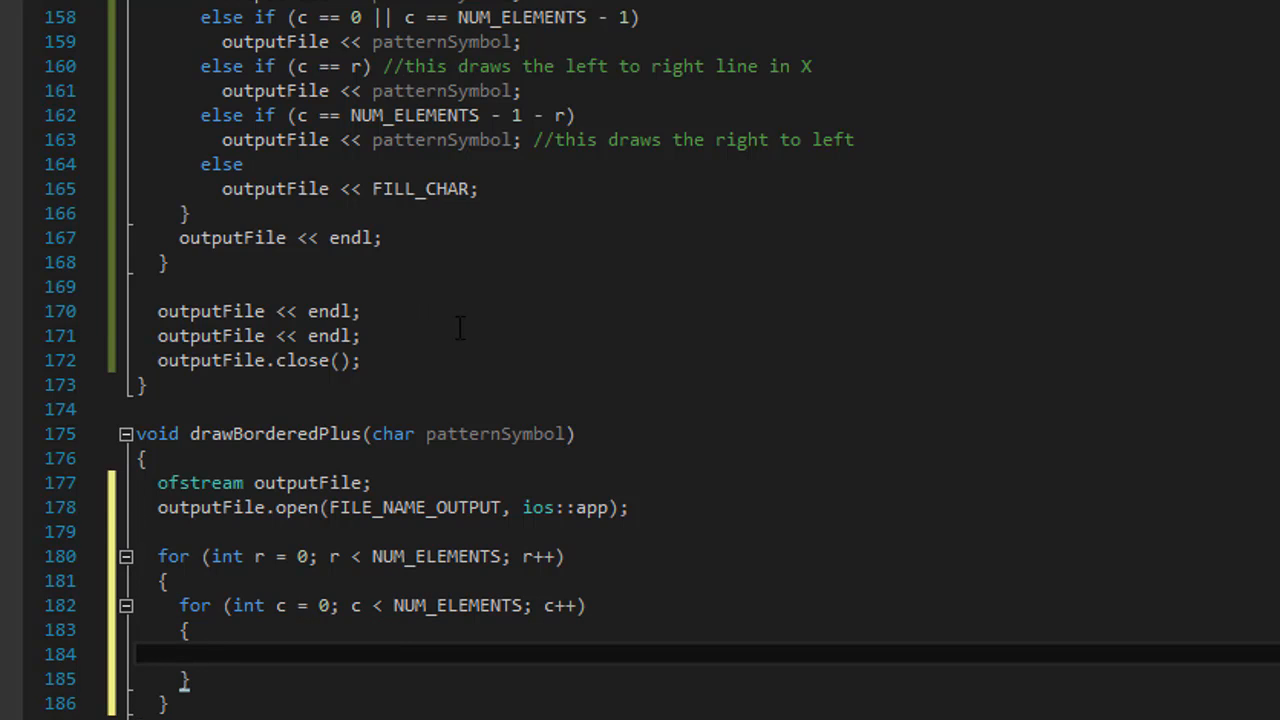
- Paste drawBorderedX's first/last row and column if/else-if branches into the inner loop
{"action": "scroll", "scroll_direction": "up", "scroll_amount": 3}
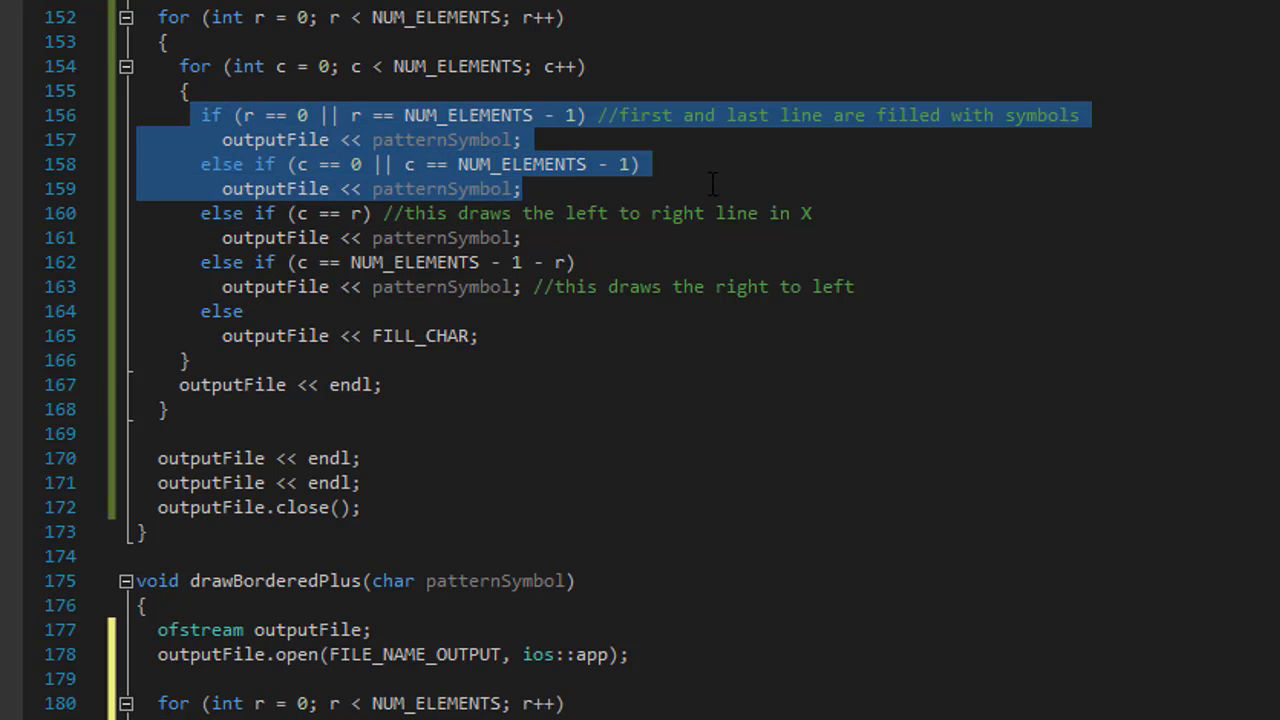
{"action": "scroll", "scroll_direction": "down", "scroll_amount": 3}
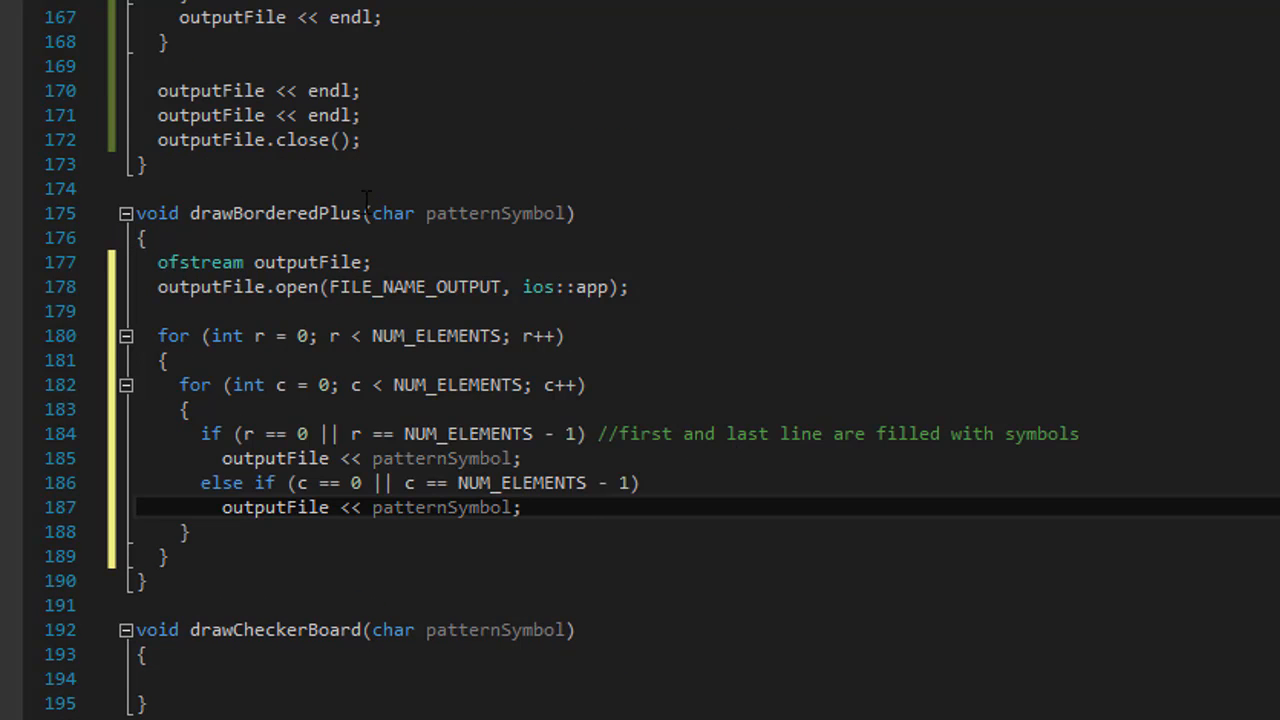
{"action": "mouse_move", "coordinate": [538, 493]}
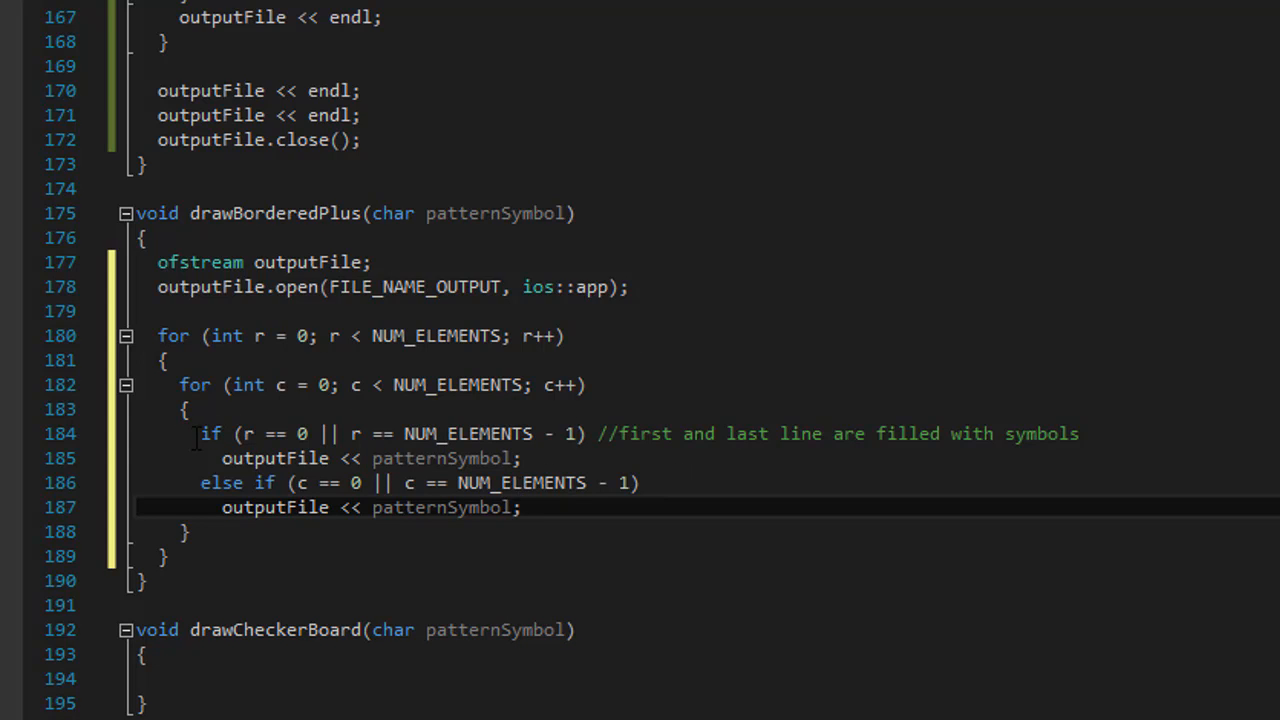
{"action": "mouse_move", "coordinate": [247, 433]}
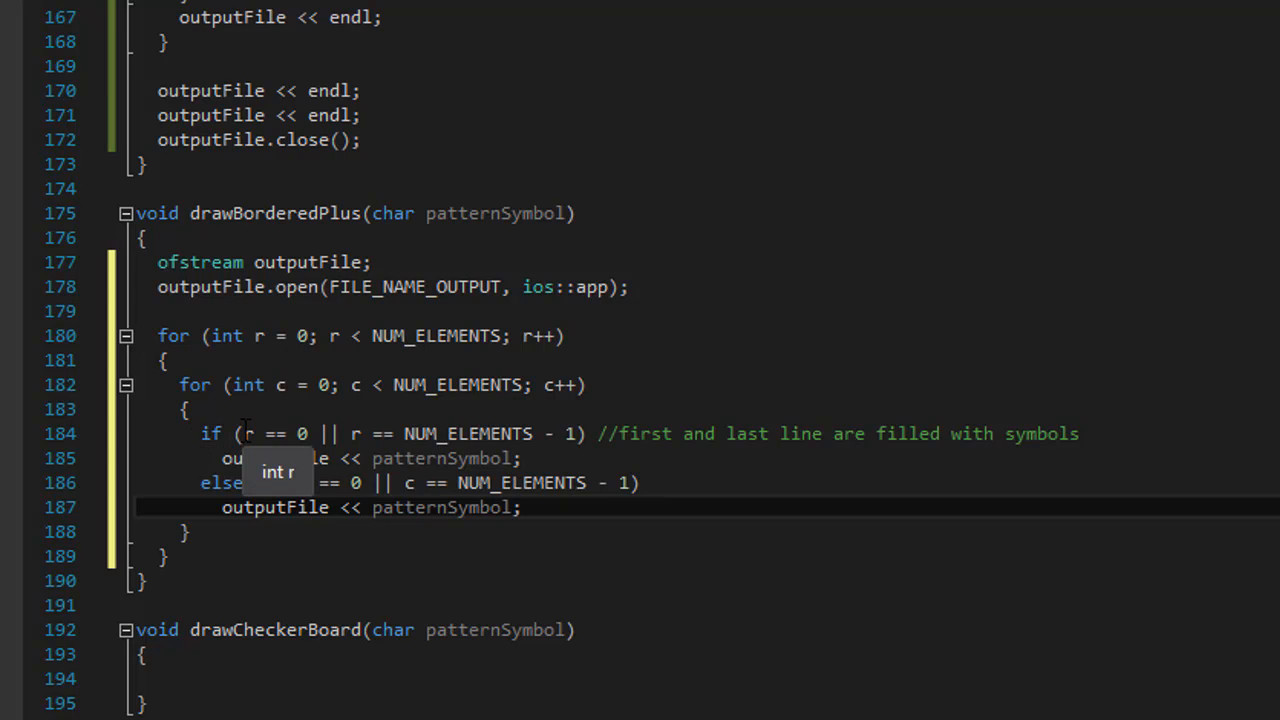
{"action": "double_click", "coordinate": [273, 433]}
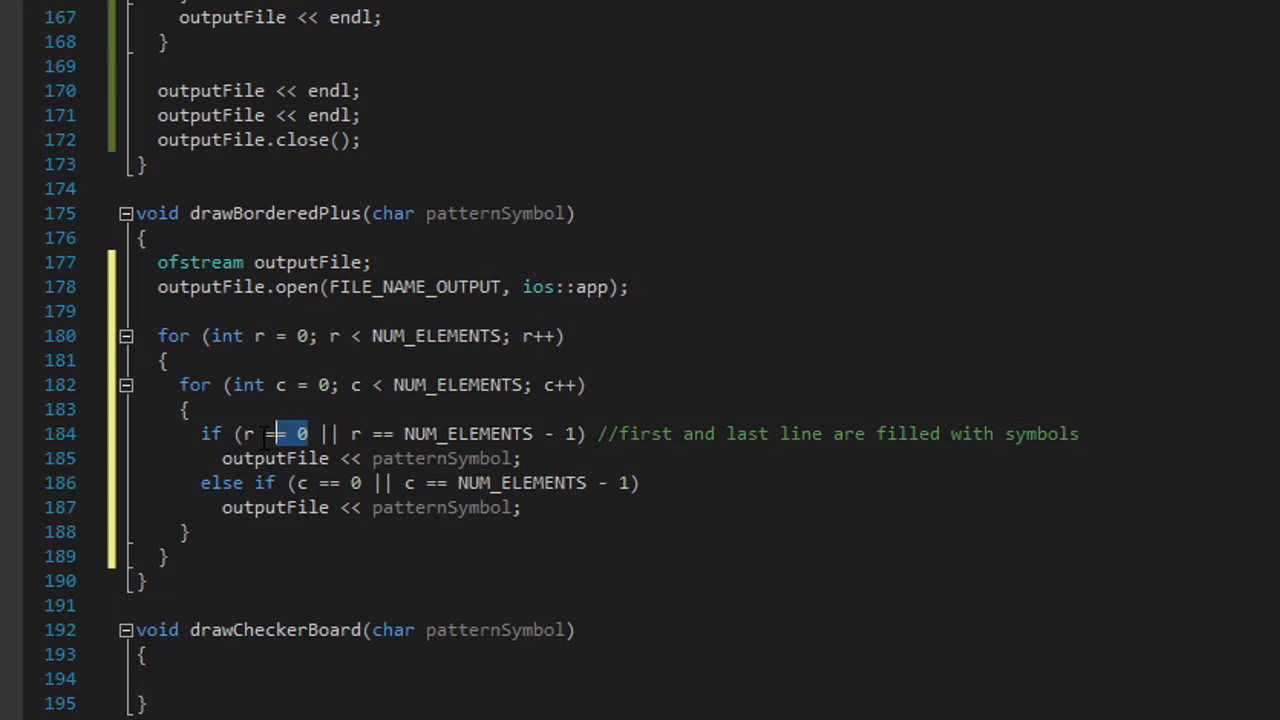
{"action": "double_click", "coordinate": [467, 433]}
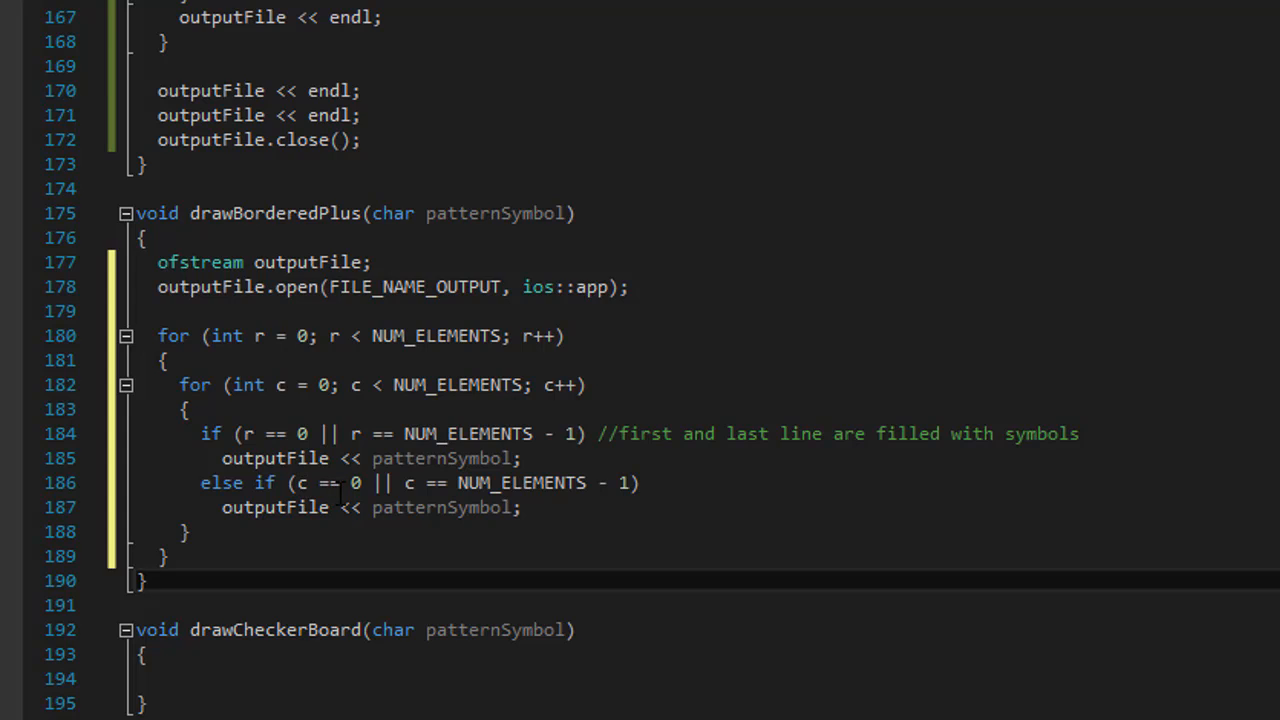
{"action": "mouse_move", "coordinate": [352, 482]}
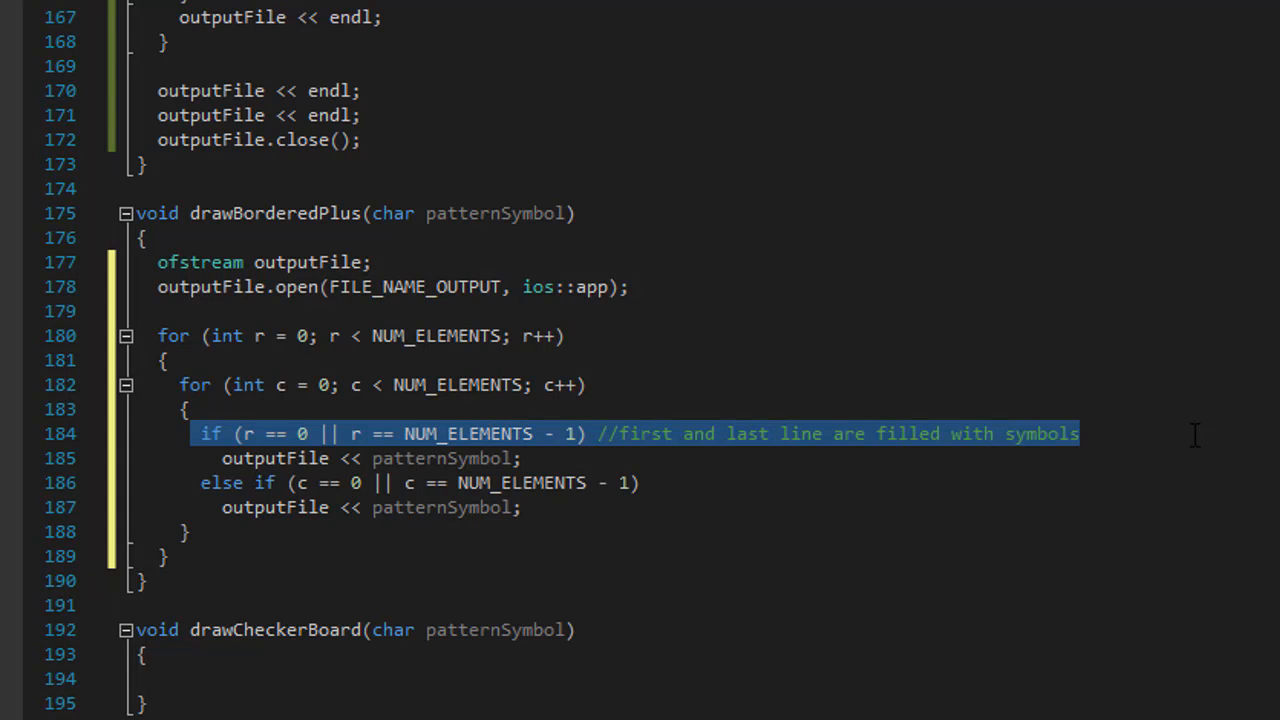
{"action": "mouse_move", "coordinate": [565, 445]}
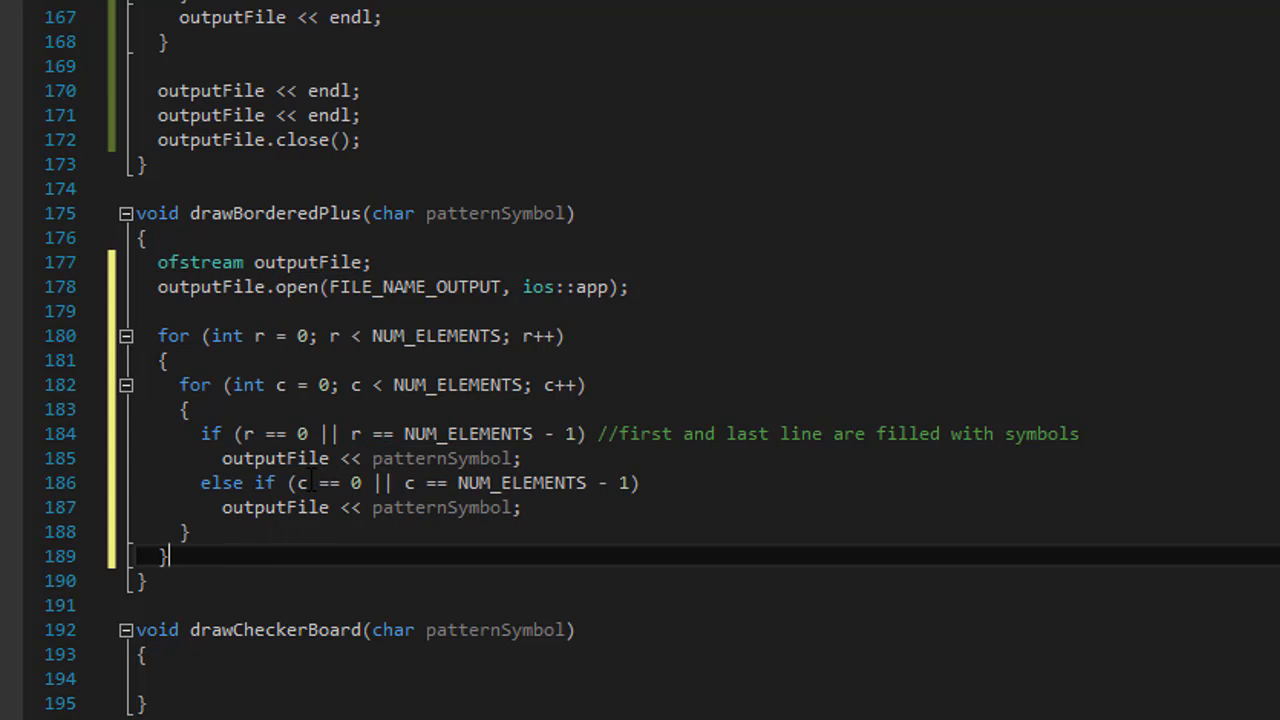
{"action": "double_click", "coordinate": [328, 482]}
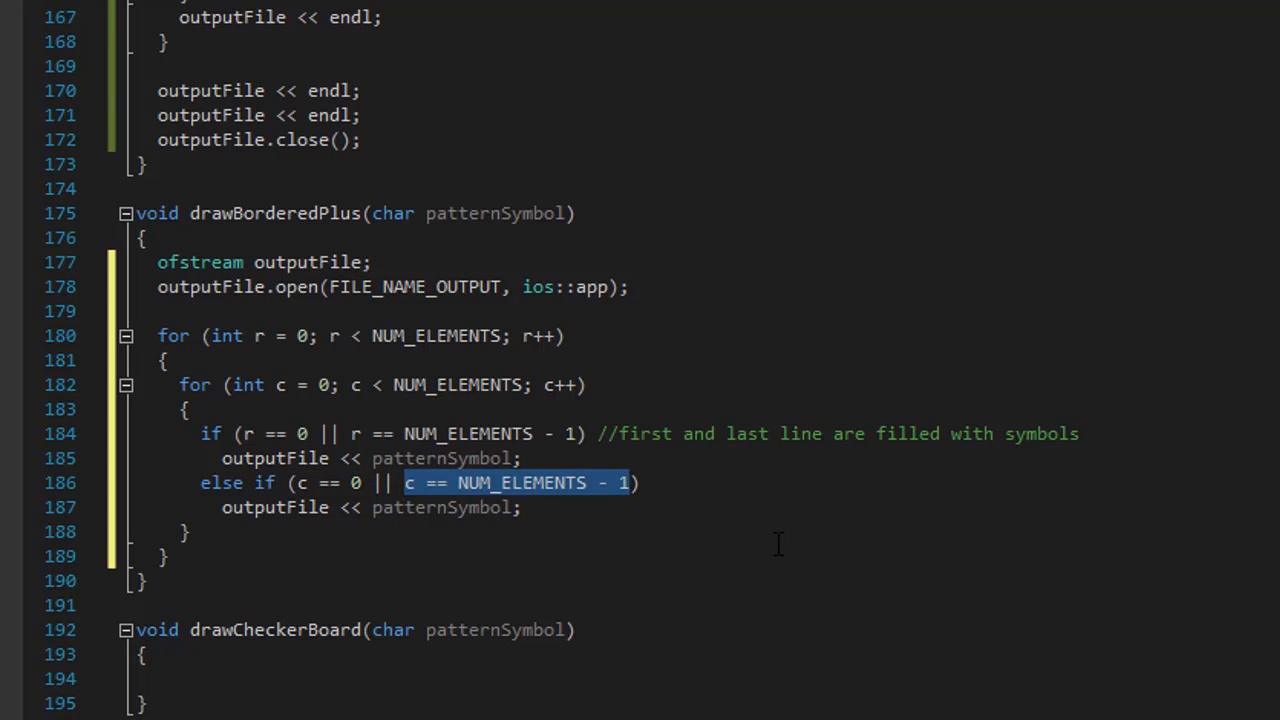
{"action": "mouse_move", "coordinate": [593, 584]}
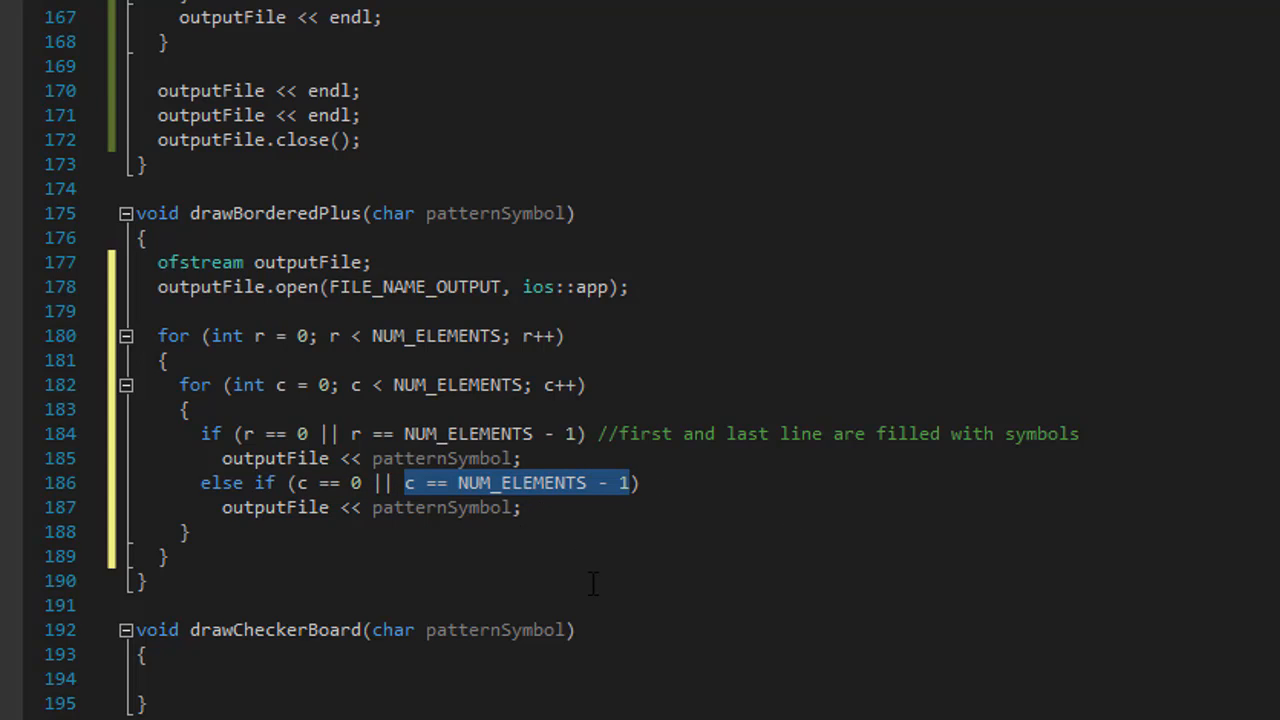
{"action": "mouse_move", "coordinate": [530, 495]}
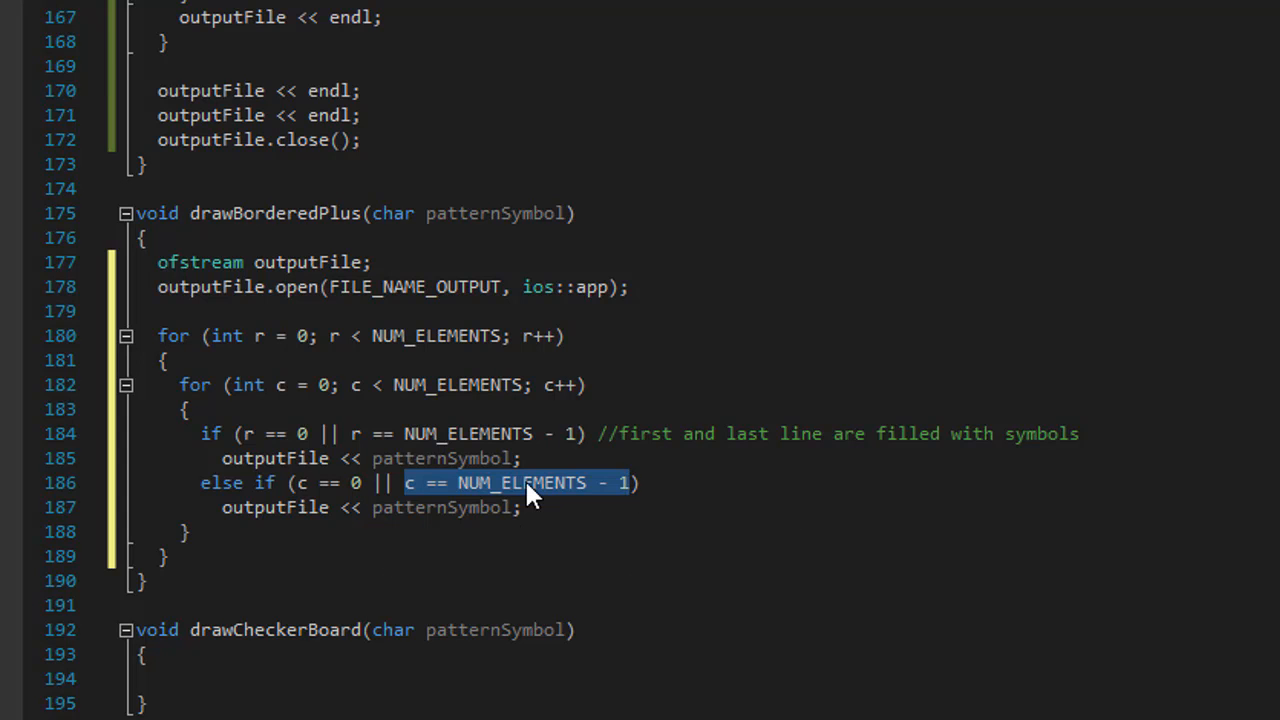
- Copy drawPlus's middle-row and middle-column conditions below drawBorderedPlus's border checks
{"action": "scroll", "scroll_direction": "up", "scroll_amount": 3}
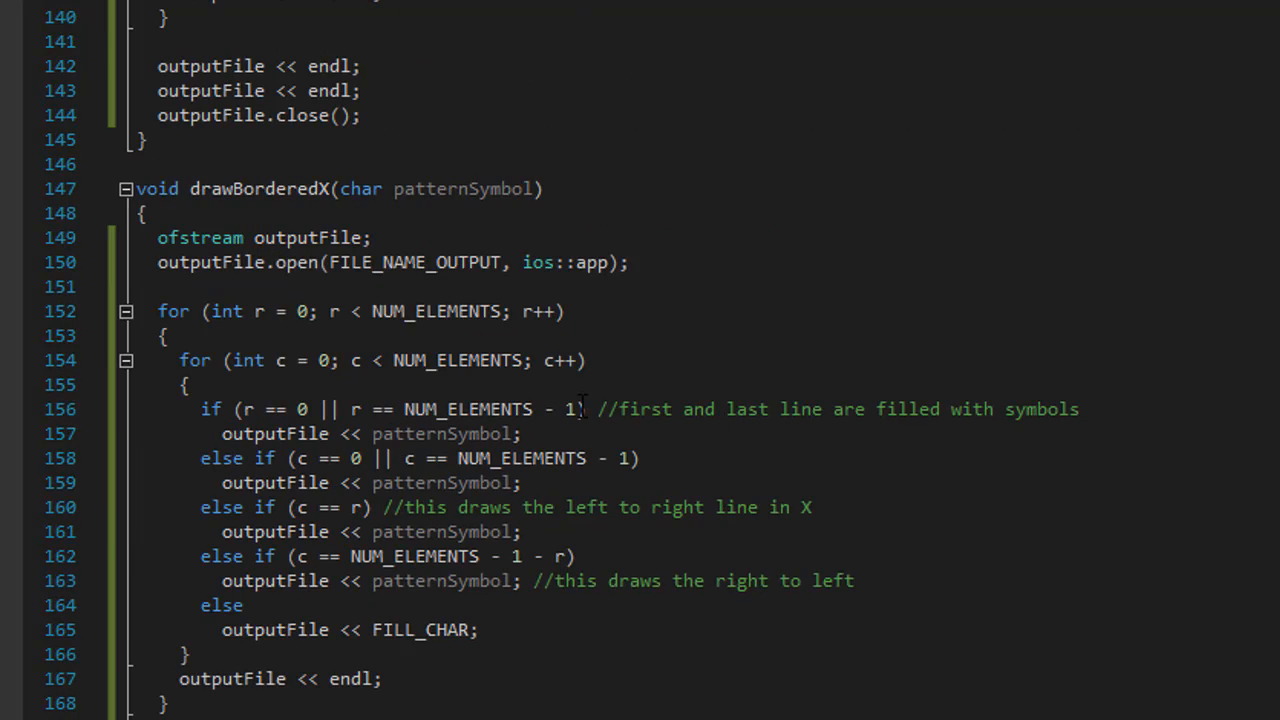
{"action": "scroll", "scroll_direction": "up", "scroll_amount": 3}
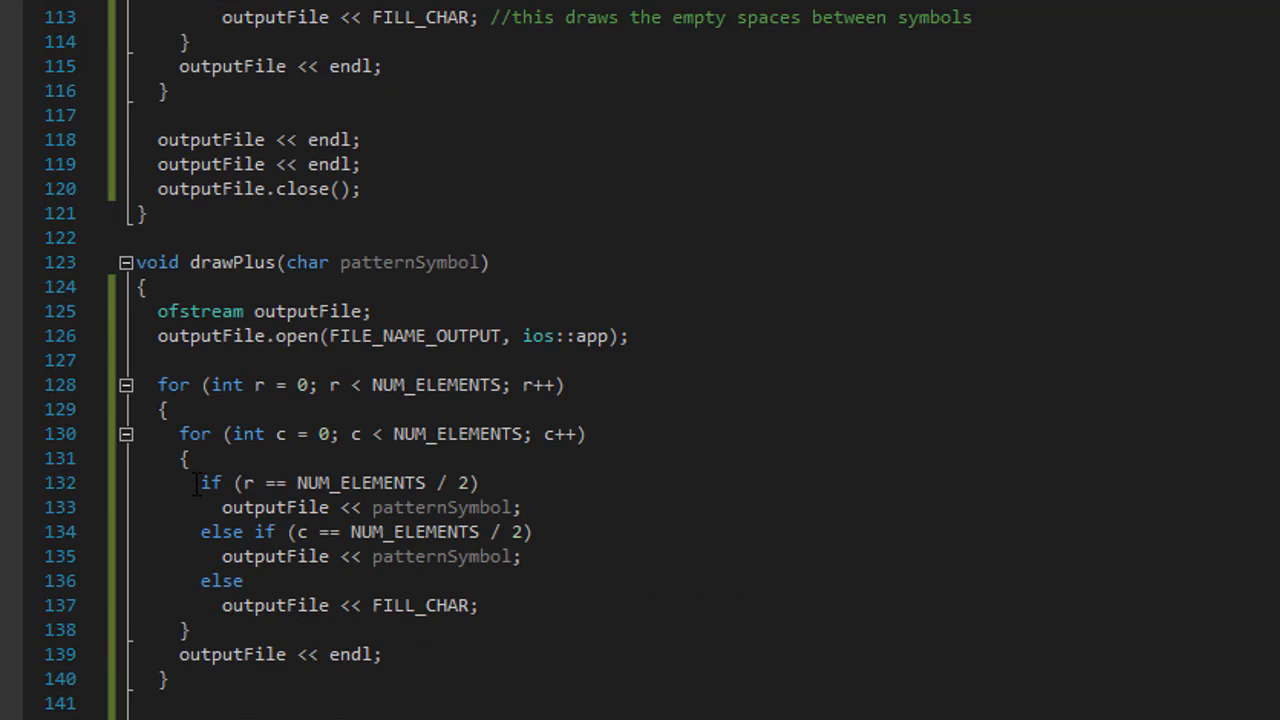
{"action": "left_click_drag", "start_coordinate": [198, 482], "coordinate": [521, 556]}
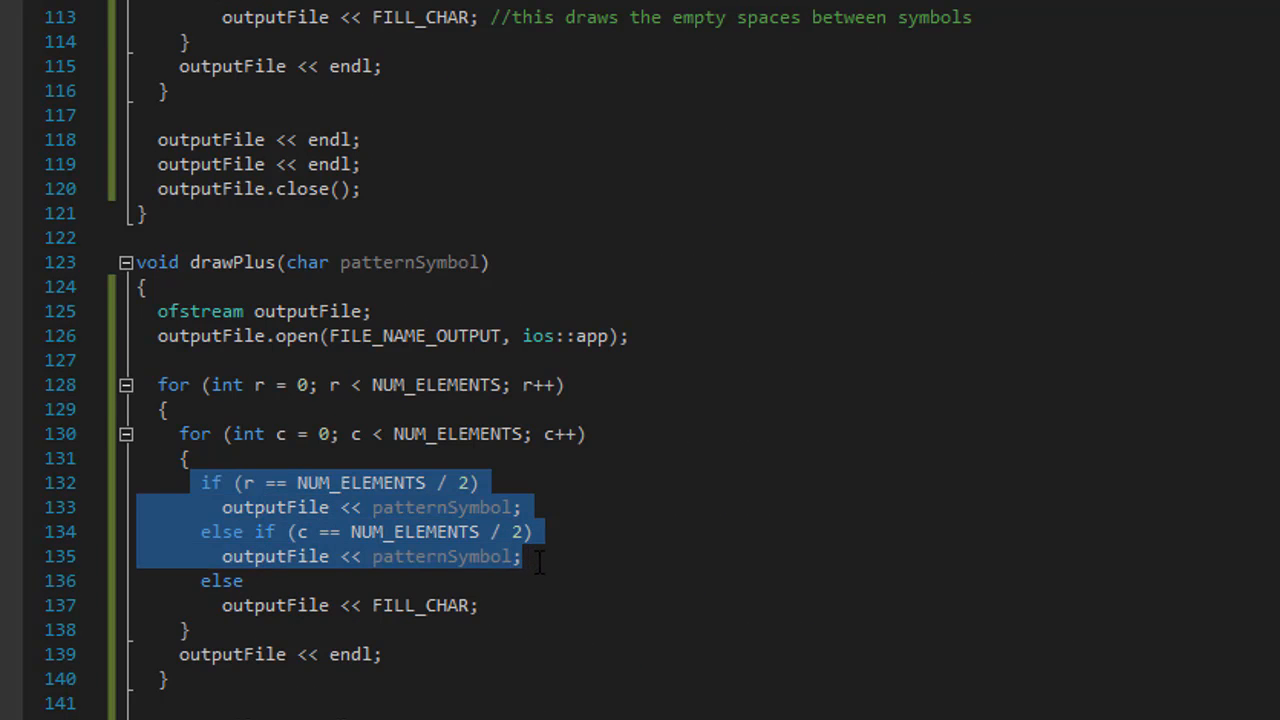
{"action": "scroll", "scroll_direction": "down", "scroll_amount": 3}
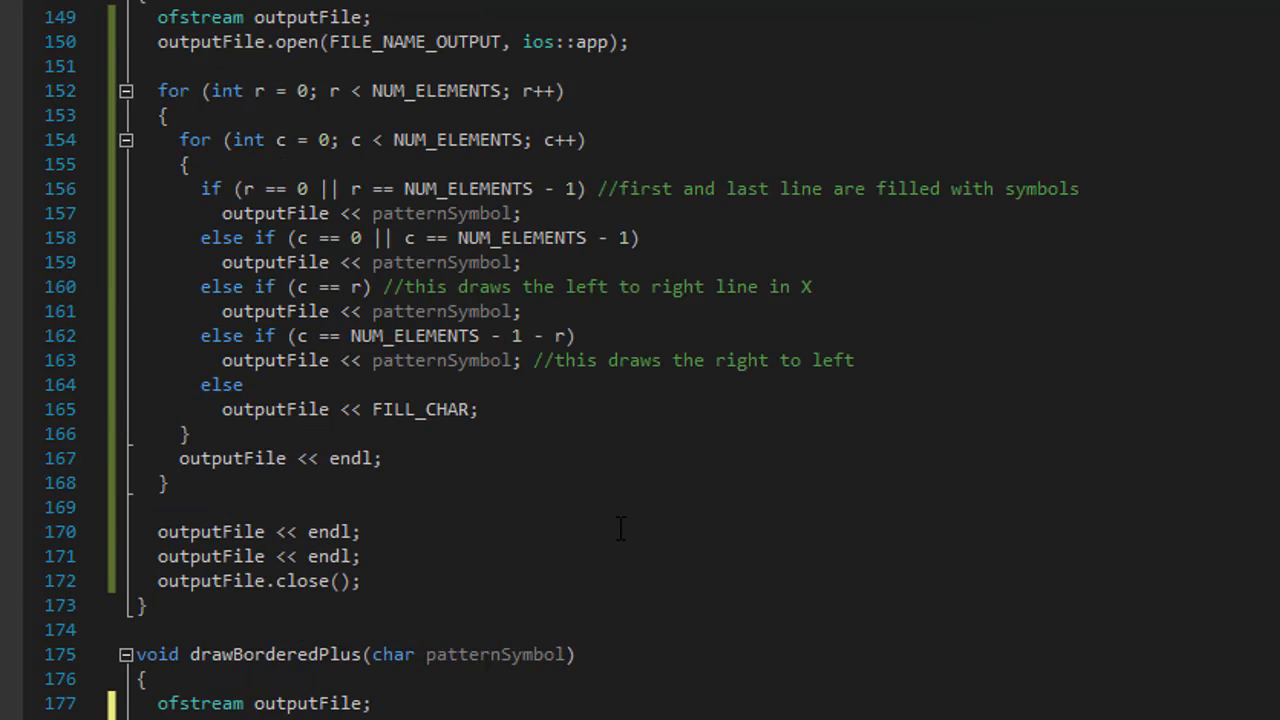
{"action": "scroll", "scroll_direction": "down", "scroll_amount": 3}
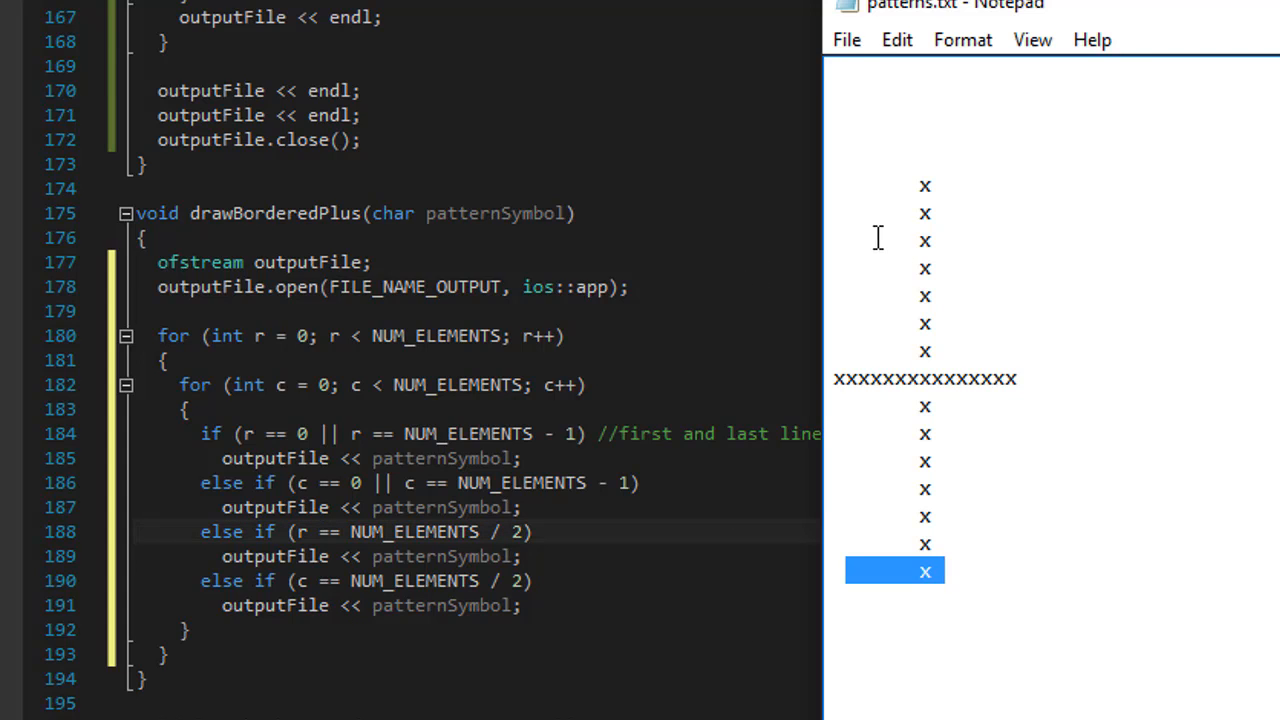
{"action": "left_click", "coordinate": [925, 185]}
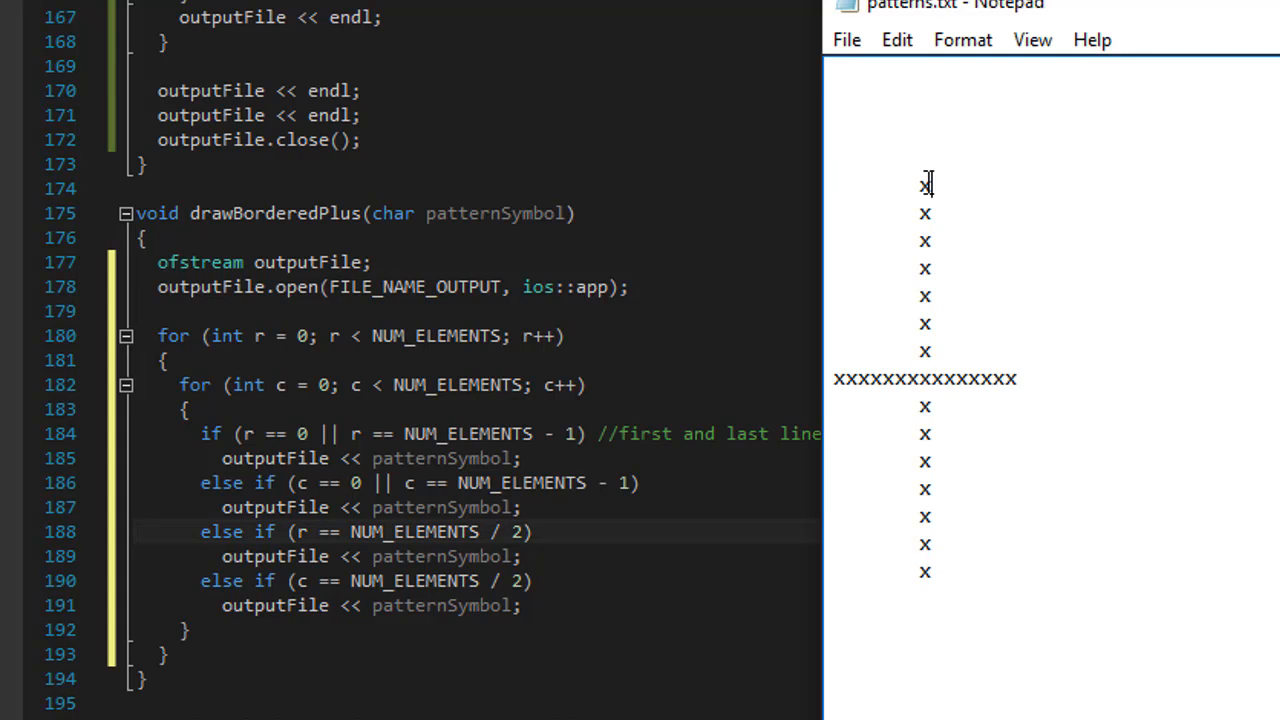
{"action": "double_click", "coordinate": [924, 184]}
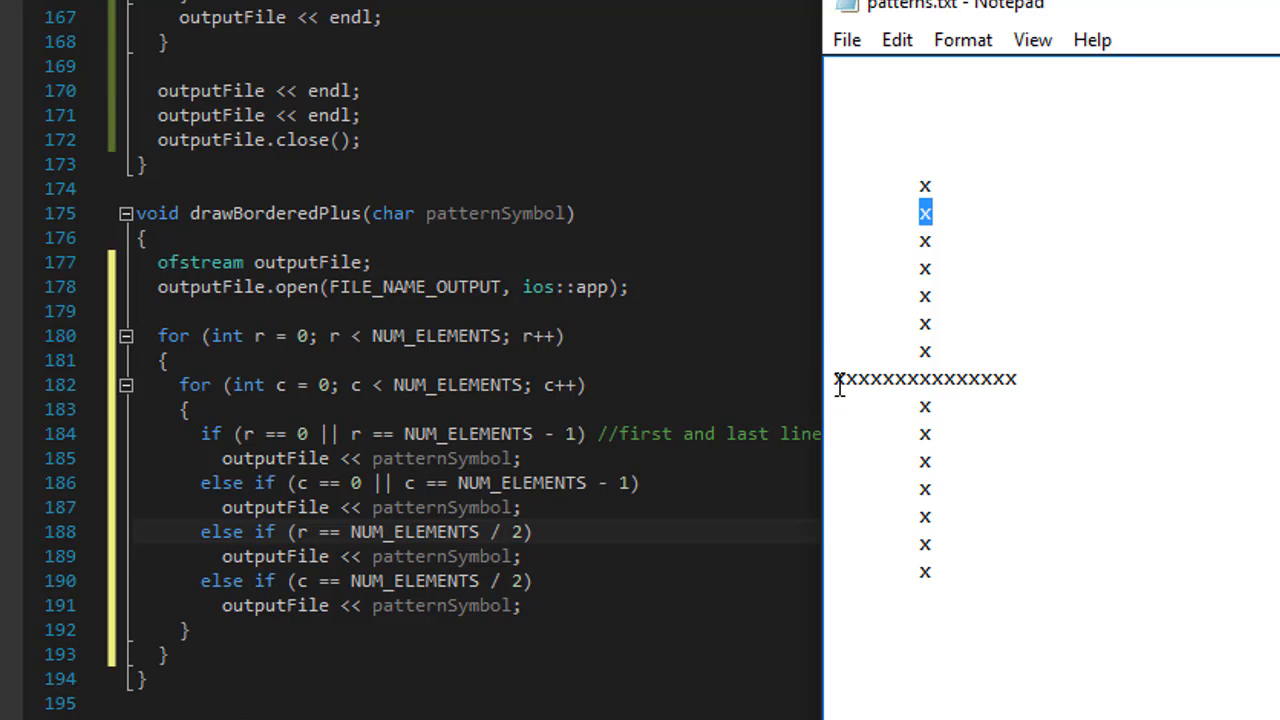
{"action": "mouse_move", "coordinate": [833, 379]}
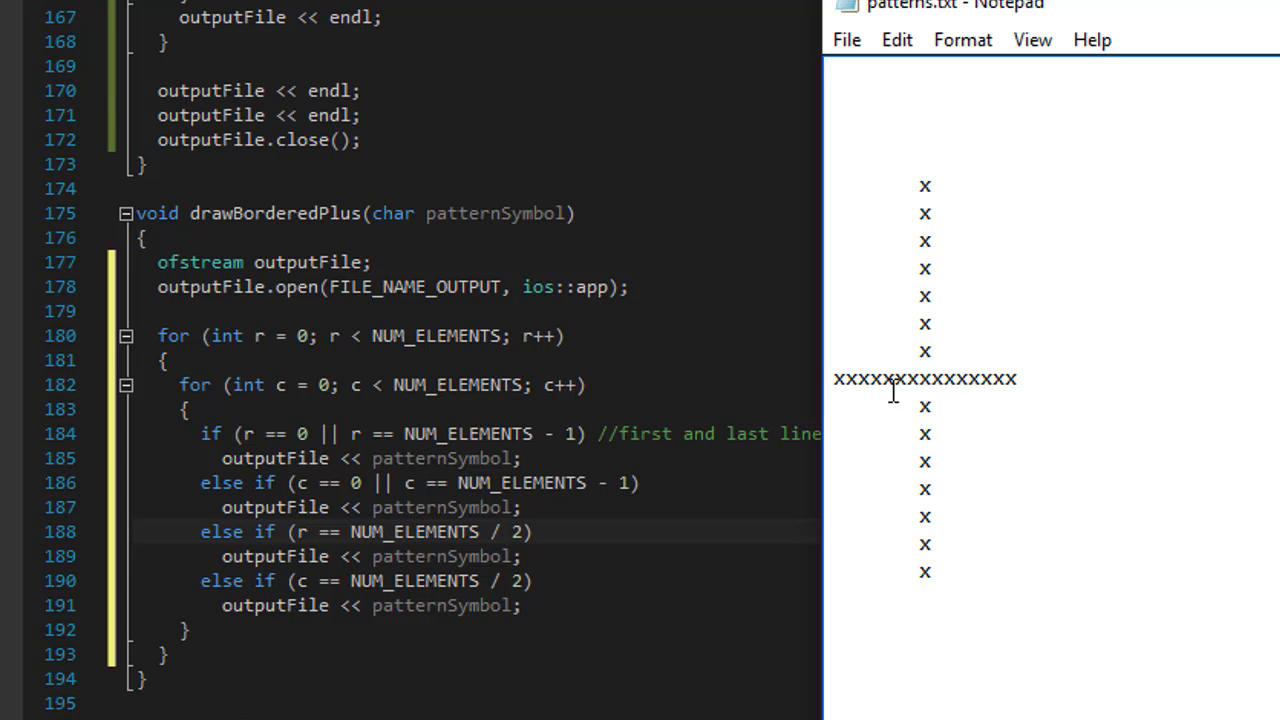
{"action": "left_click", "coordinate": [835, 378]}
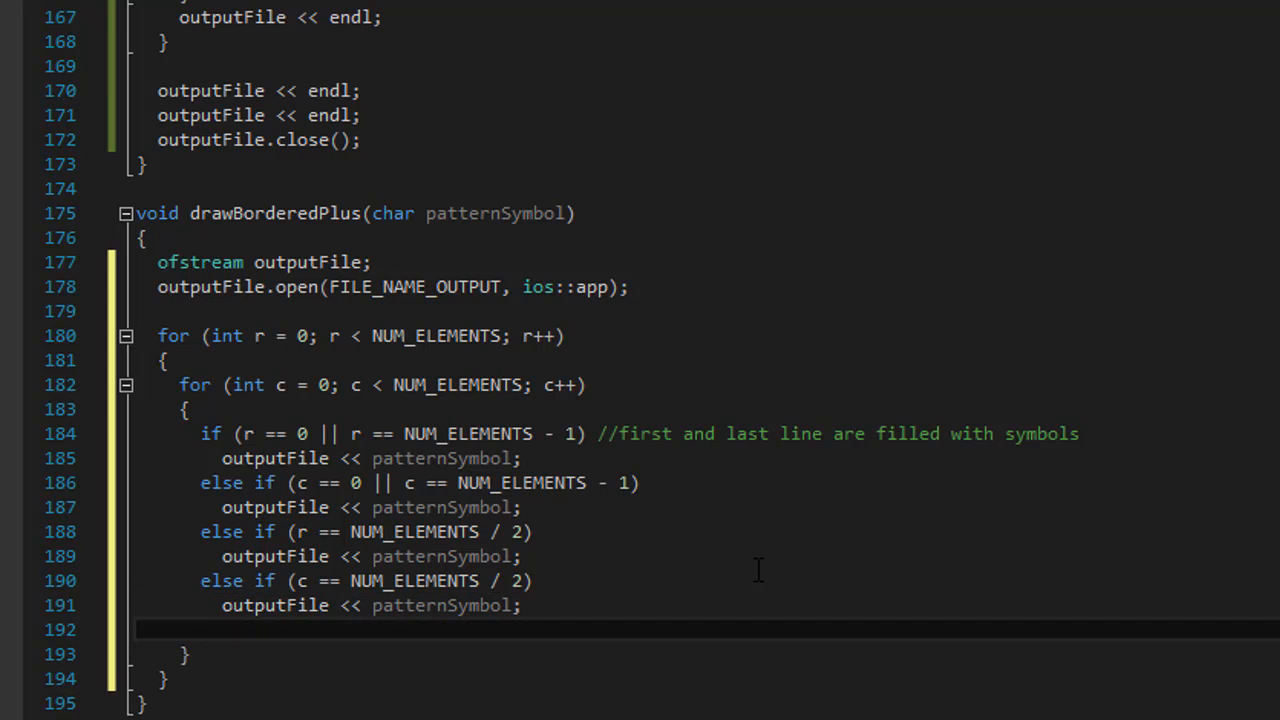
- End the condition chain with else outputFile << FILL_CHAR; on line 193
{"action": "type", "text": "else"}
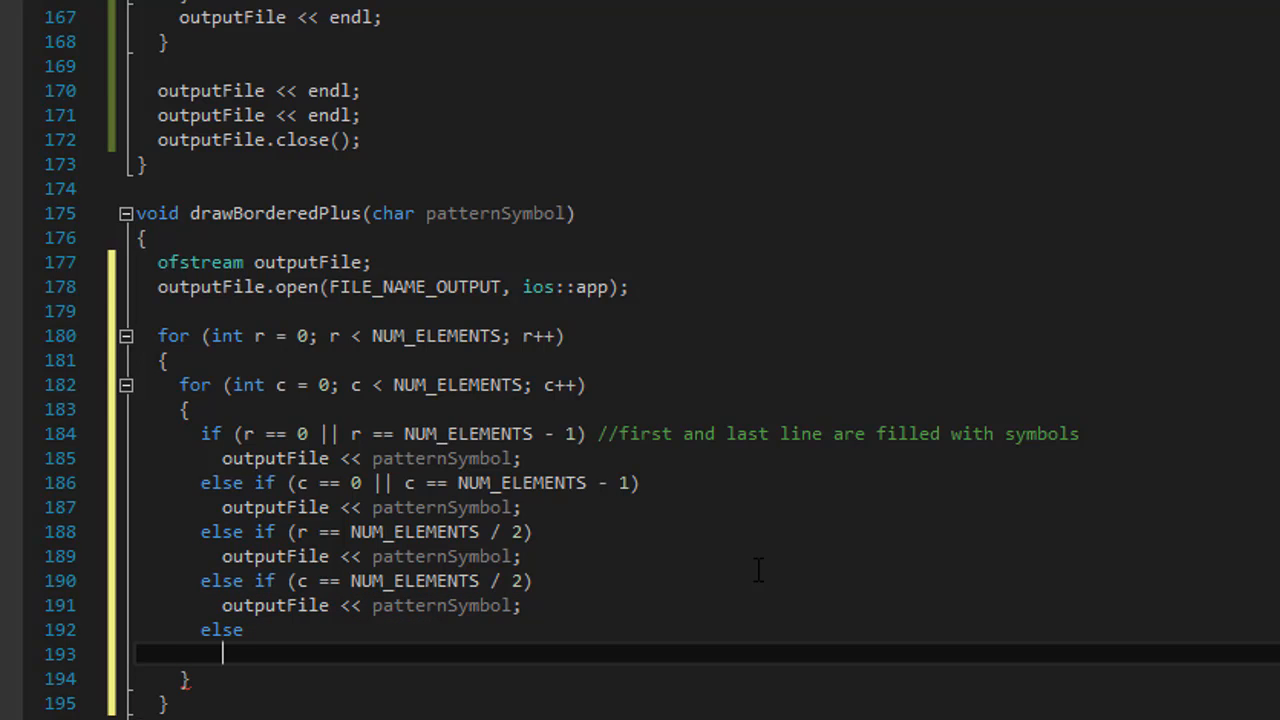
{"action": "type", "text": "outputFile << F"}
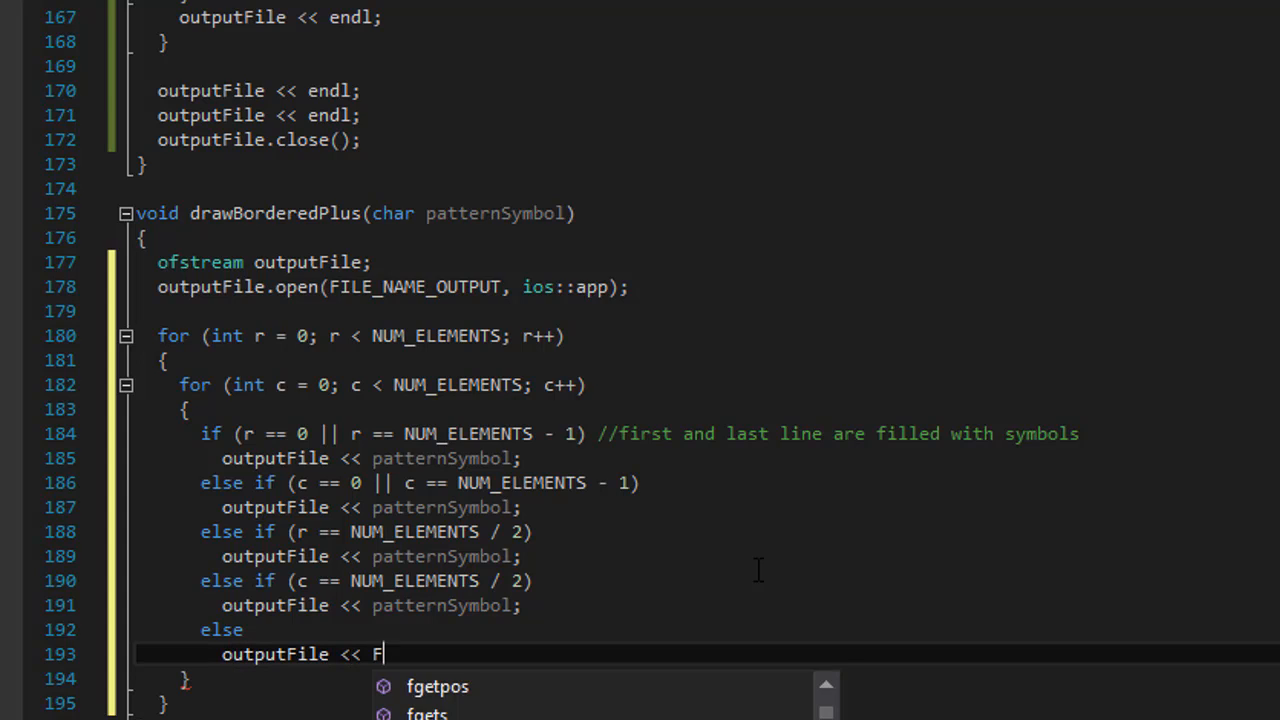
{"action": "type", "text": "ILL_CHAR"}
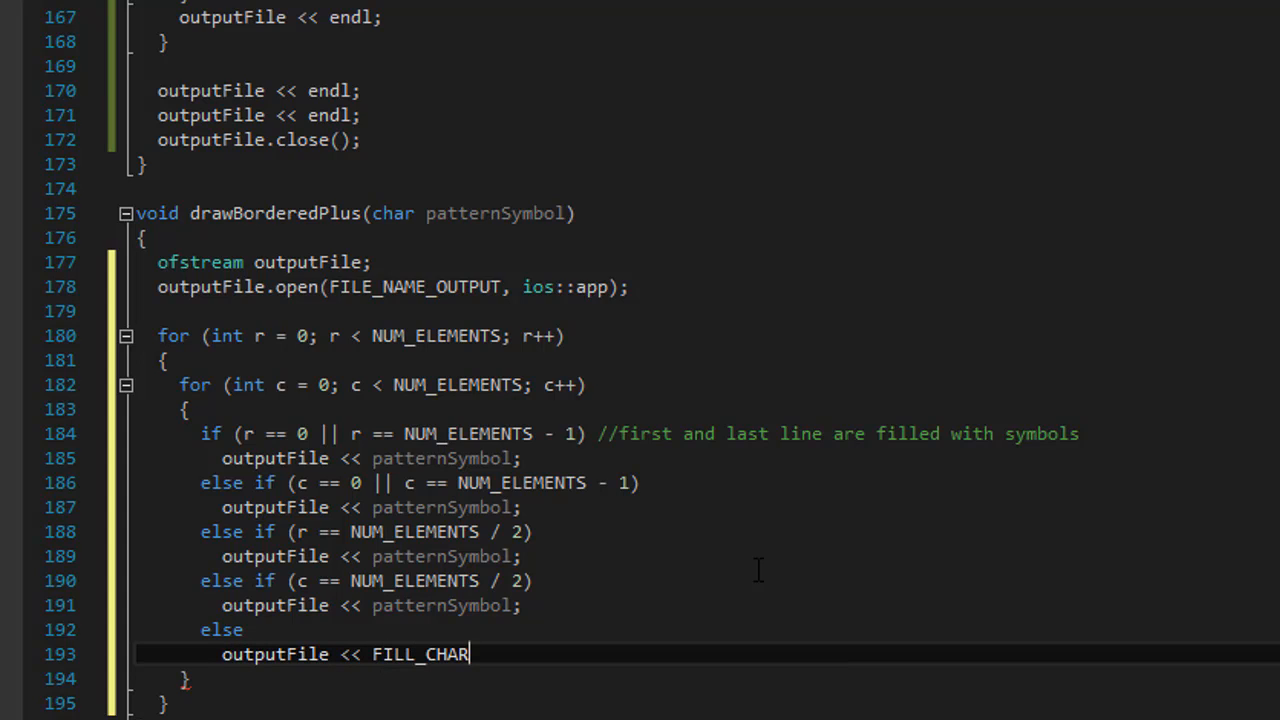
{"action": "type", "text": ";"}
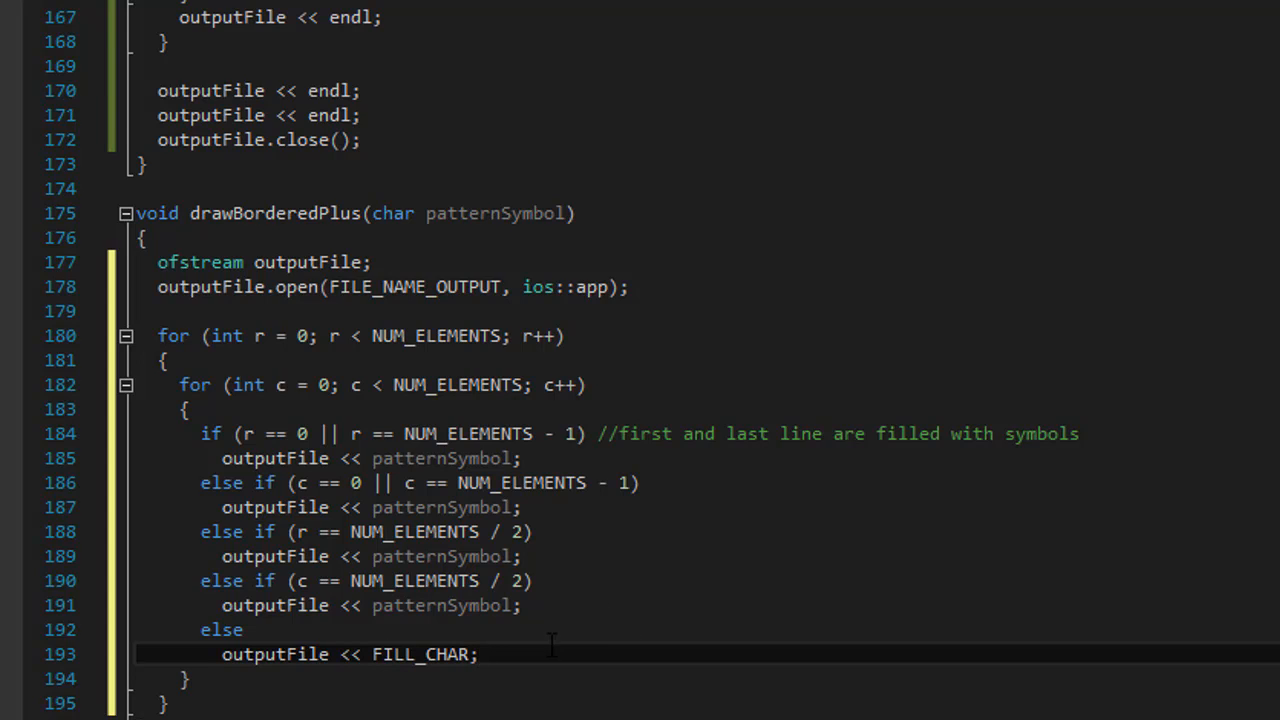
{"action": "mouse_move", "coordinate": [527, 654]}
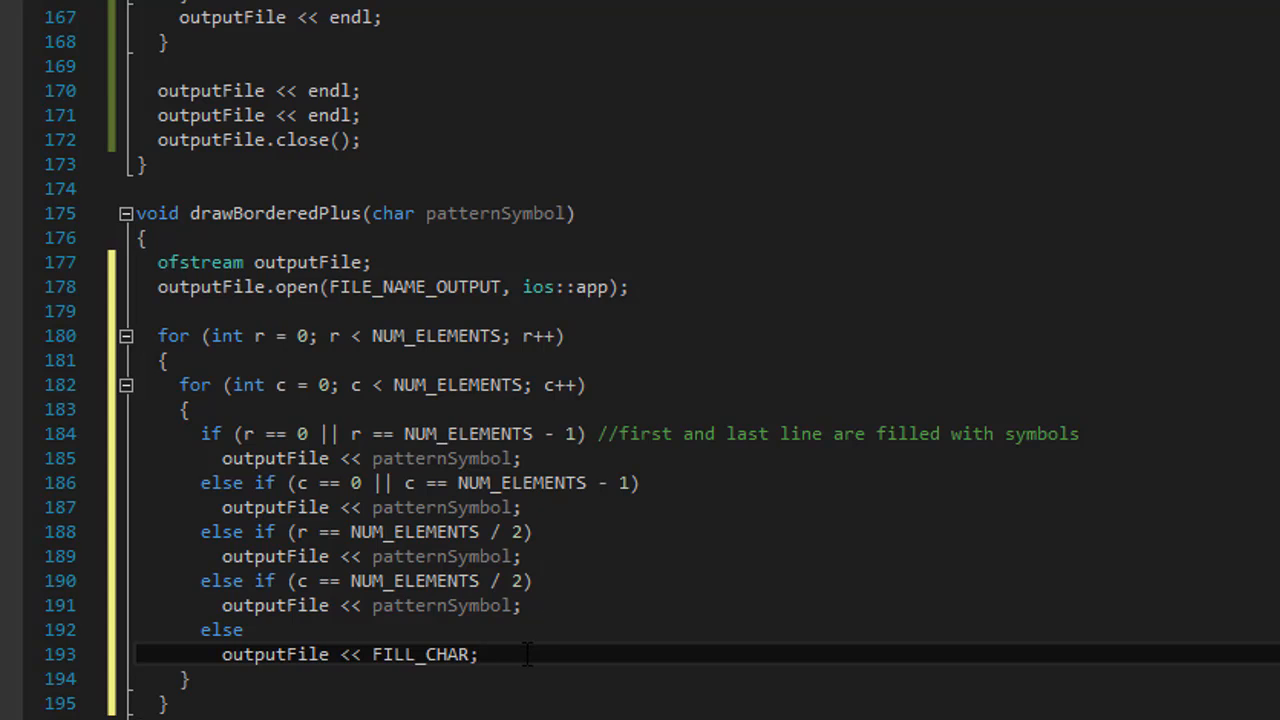
{"action": "mouse_move", "coordinate": [385, 140]}
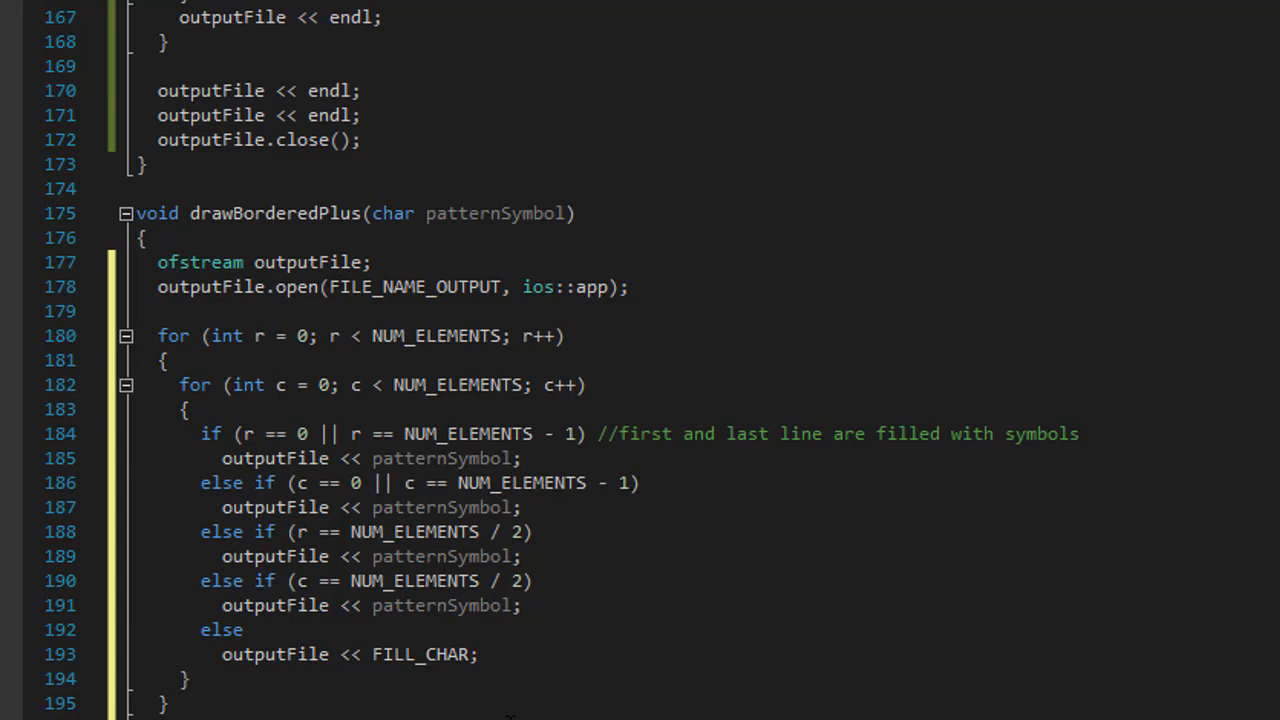
- Add outputFile << endl; after the inner column loop's closing brace
{"action": "scroll", "scroll_direction": "down", "scroll_amount": 3}
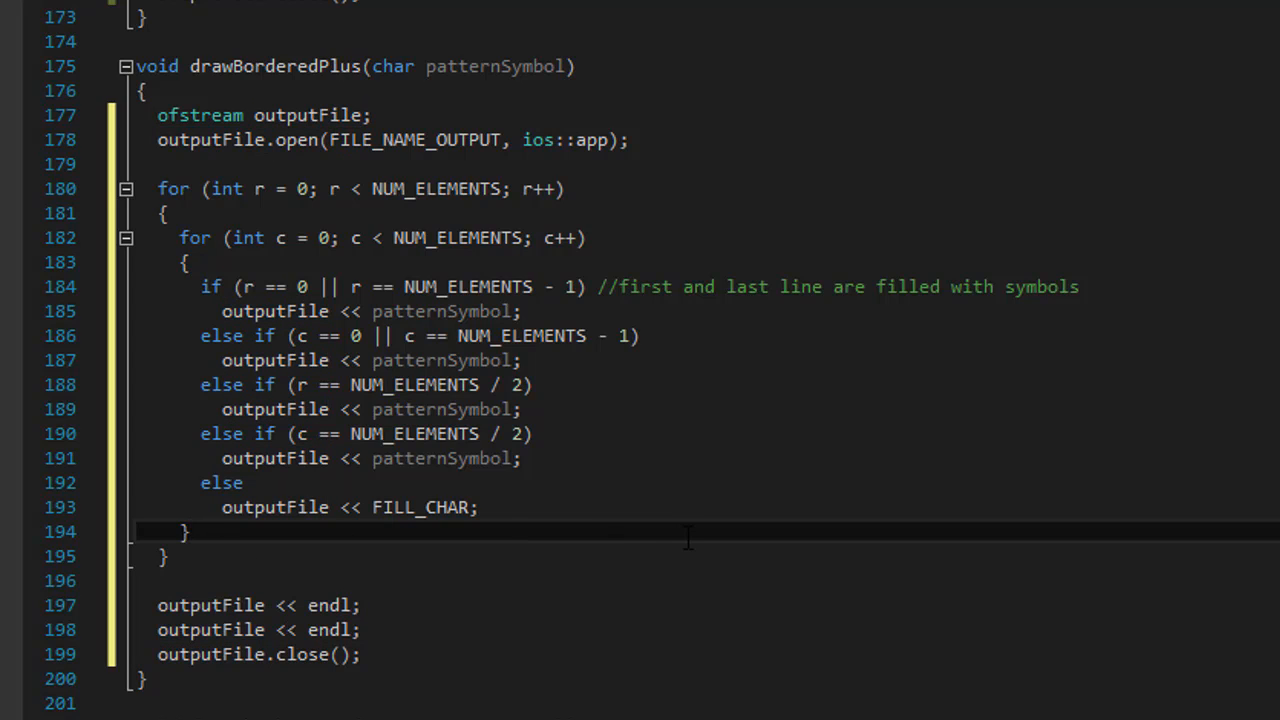
{"action": "key", "text": "Enter"}
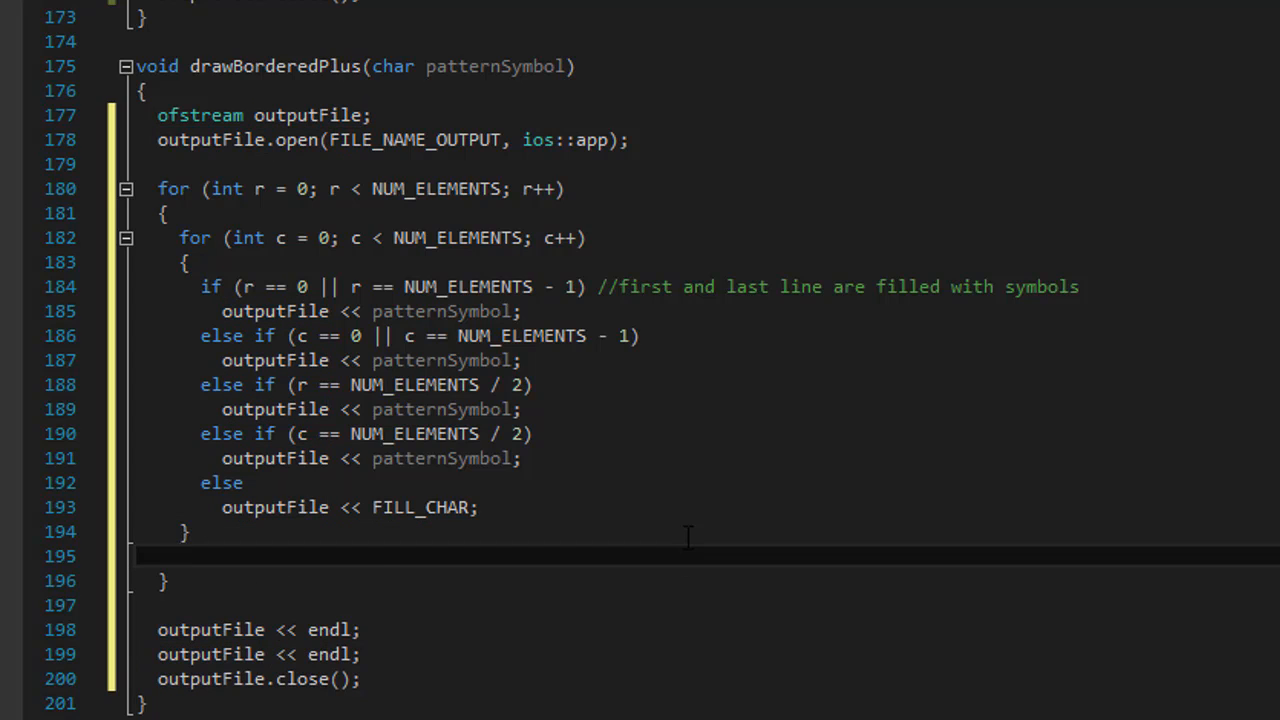
{"action": "type", "text": "outputFile << endl;"}
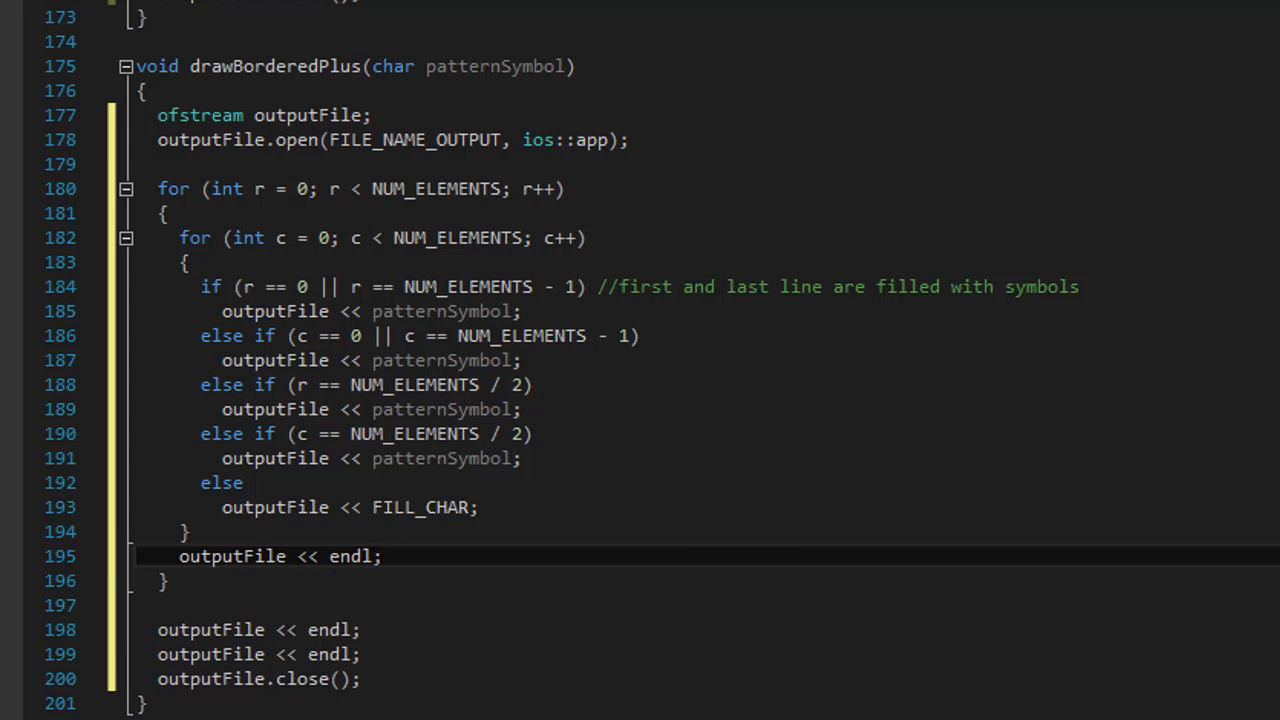
{"action": "mouse_move", "coordinate": [856, 185]}
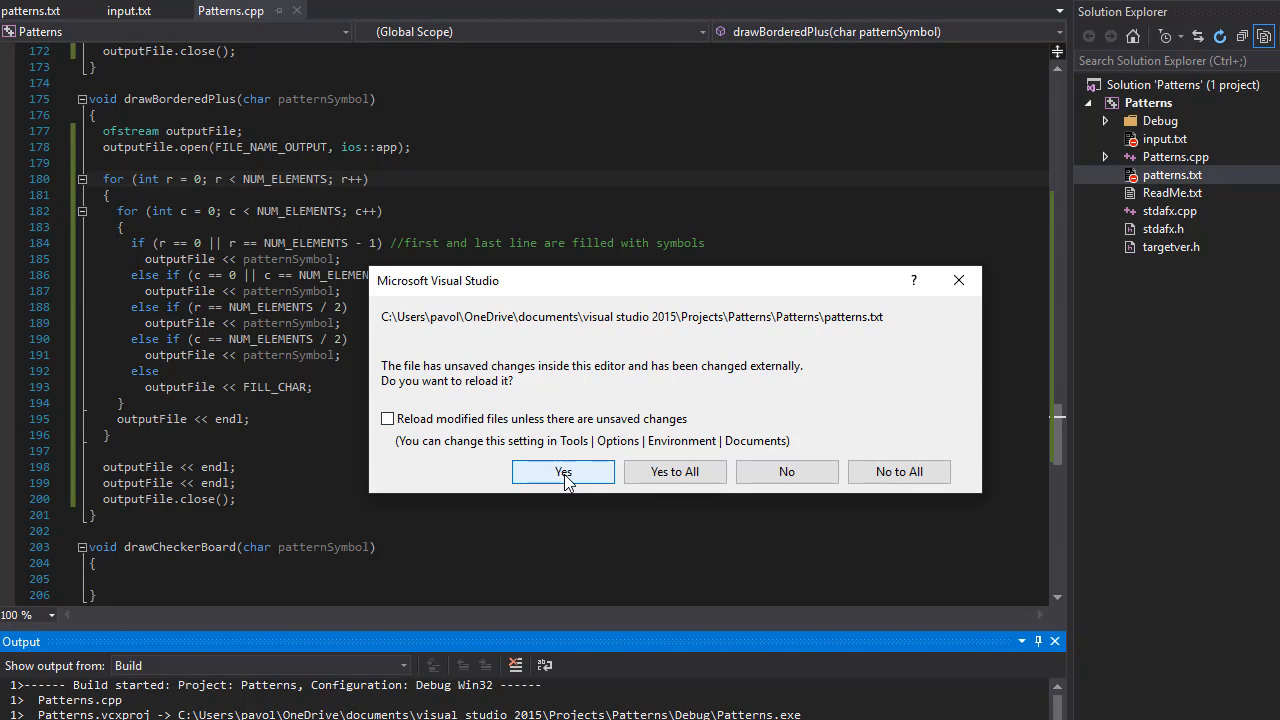
{"action": "mouse_move", "coordinate": [180, 340]}
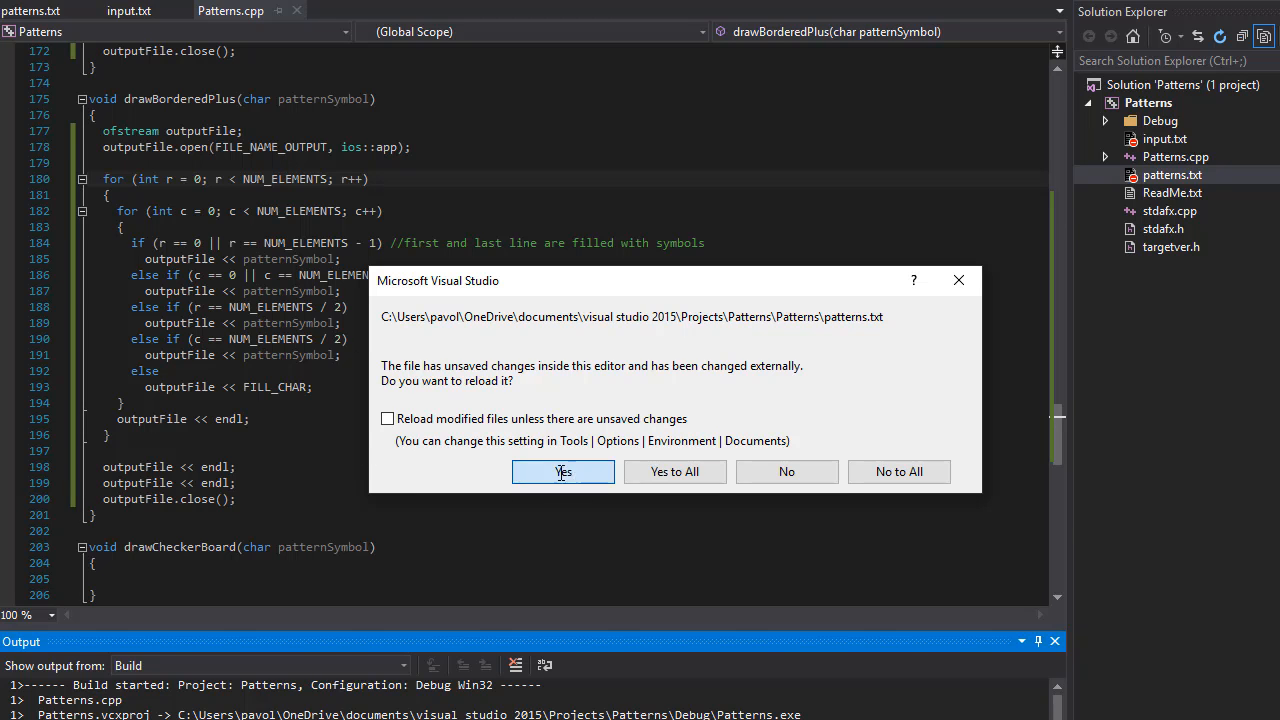
- Reload patterns.txt and scroll to the bordered plus pattern at lines 69–83
{"action": "left_click", "coordinate": [562, 471]}
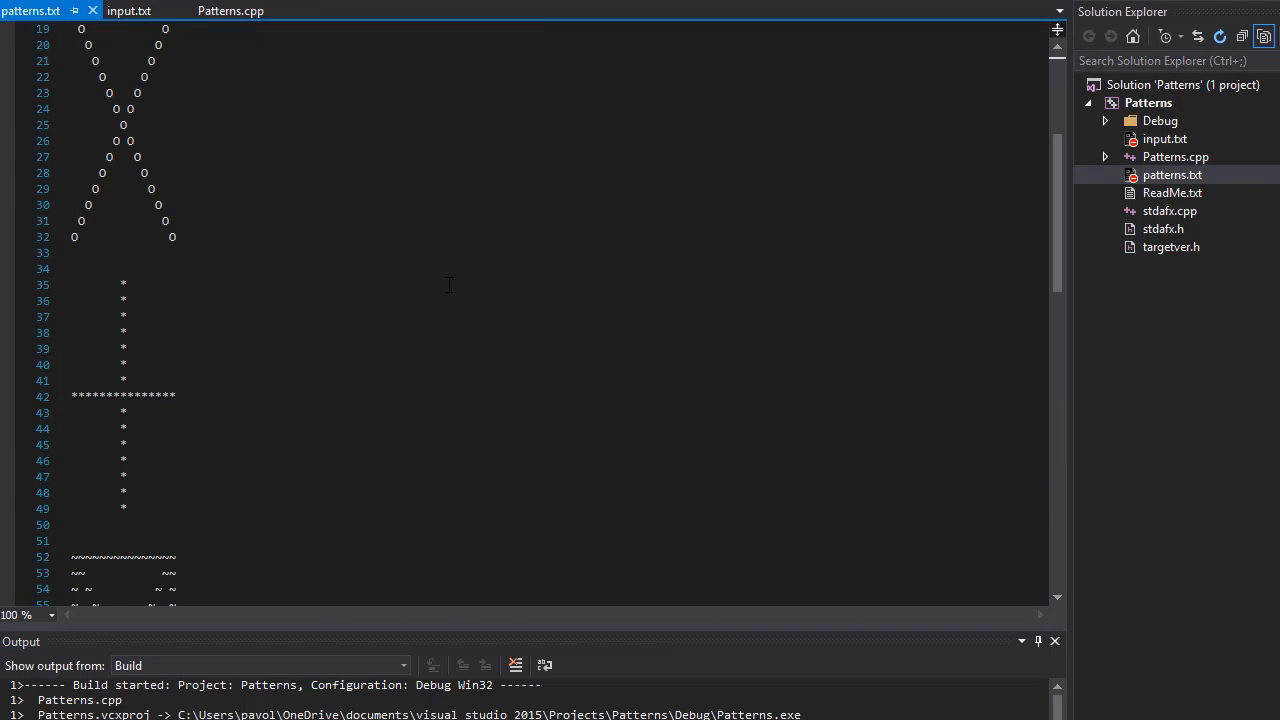
{"action": "scroll", "scroll_direction": "up", "scroll_amount": 3}
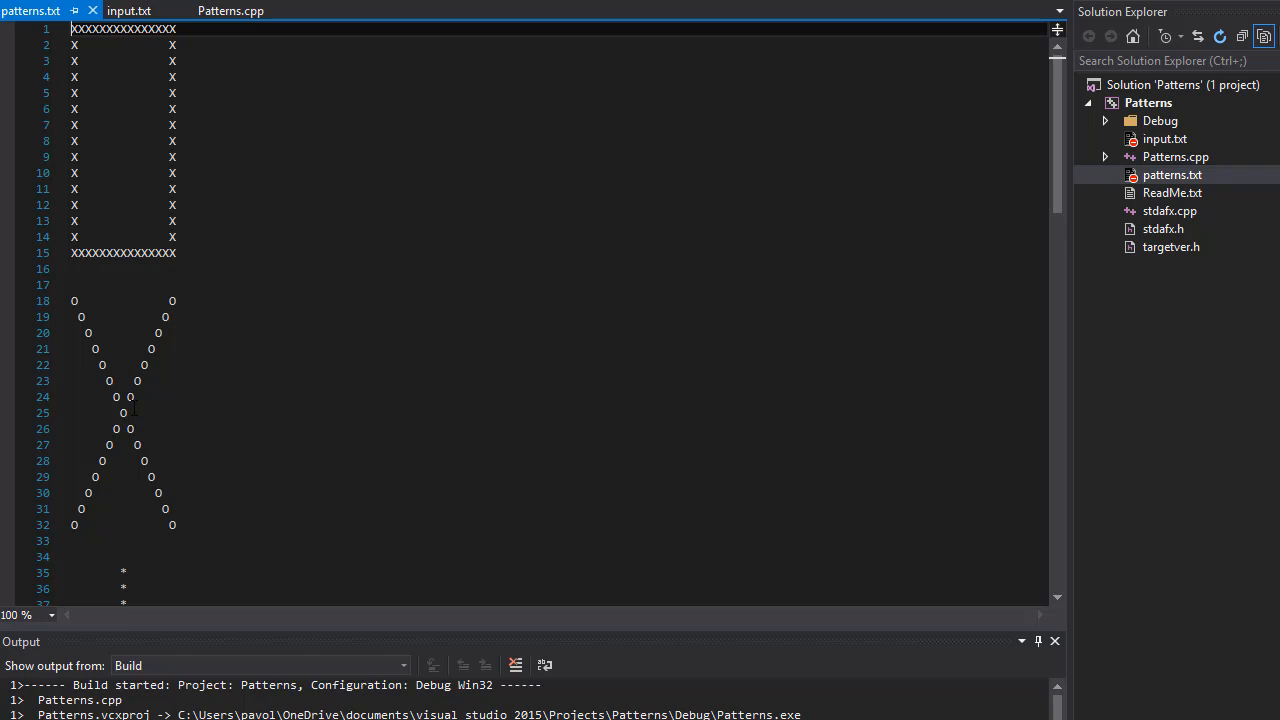
{"action": "scroll", "scroll_direction": "down", "scroll_amount": 3}
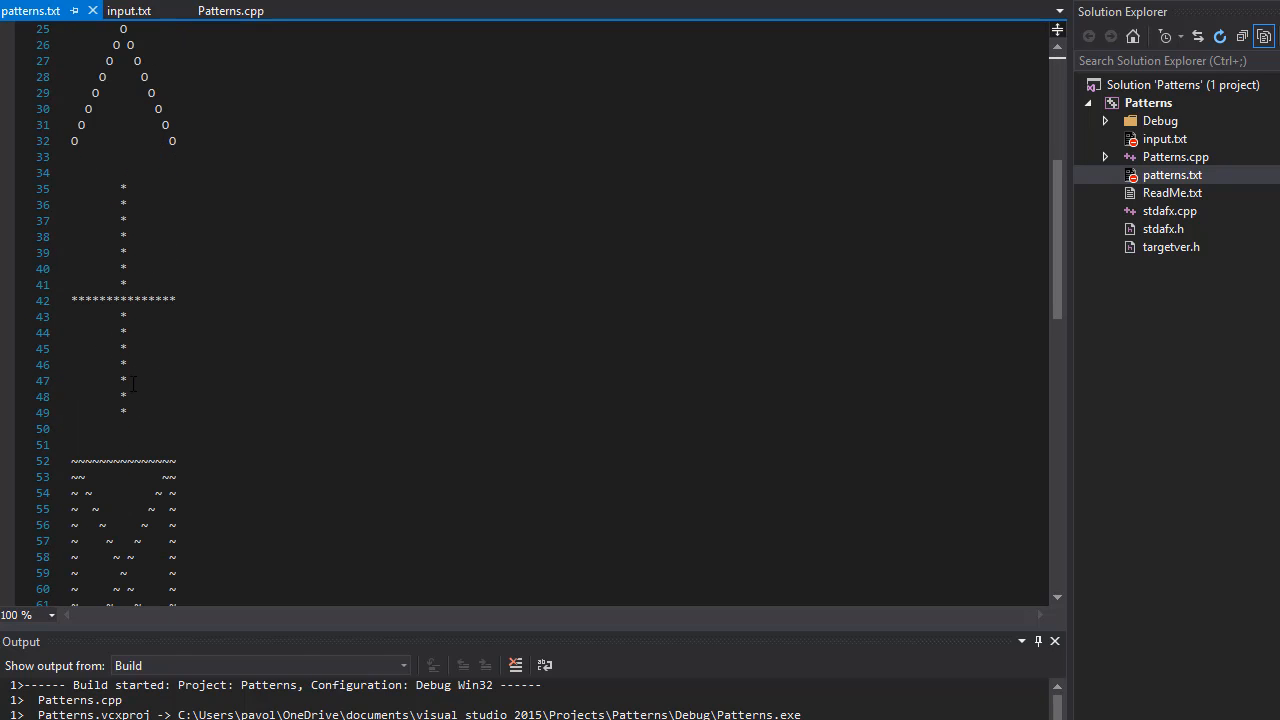
{"action": "scroll", "scroll_direction": "down", "scroll_amount": 3}
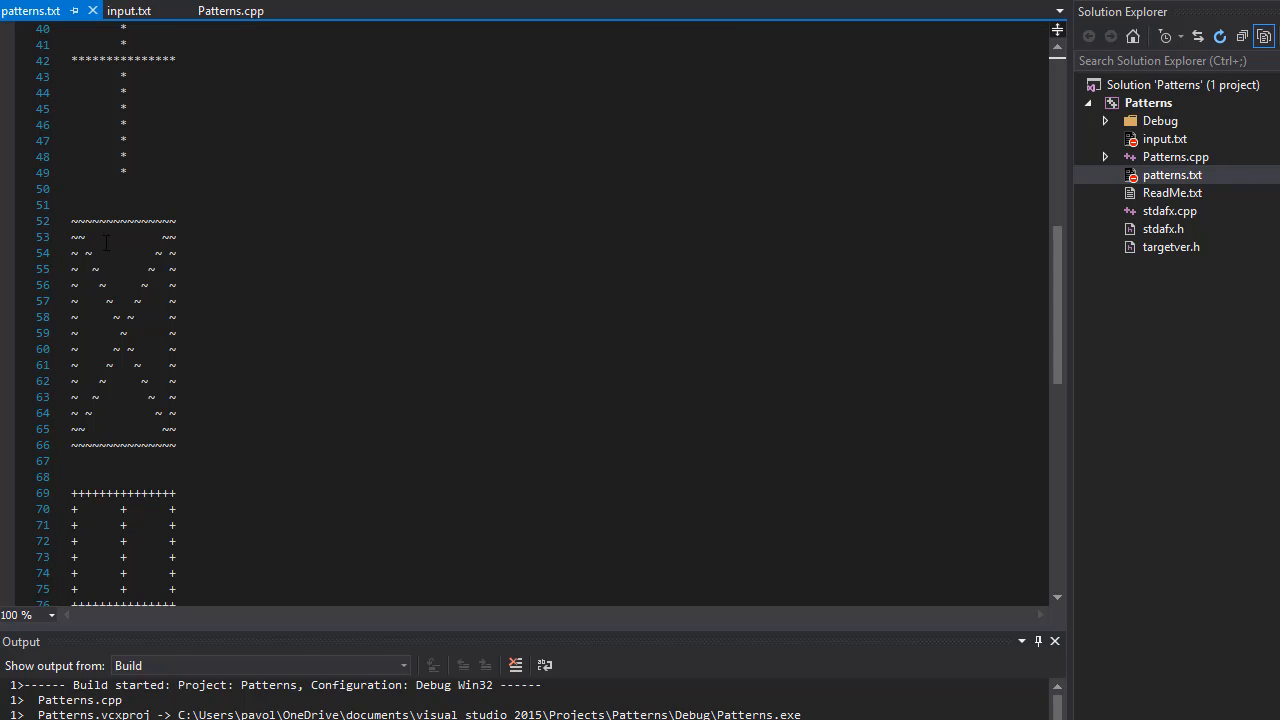
{"action": "scroll", "scroll_direction": "down", "scroll_amount": 3}
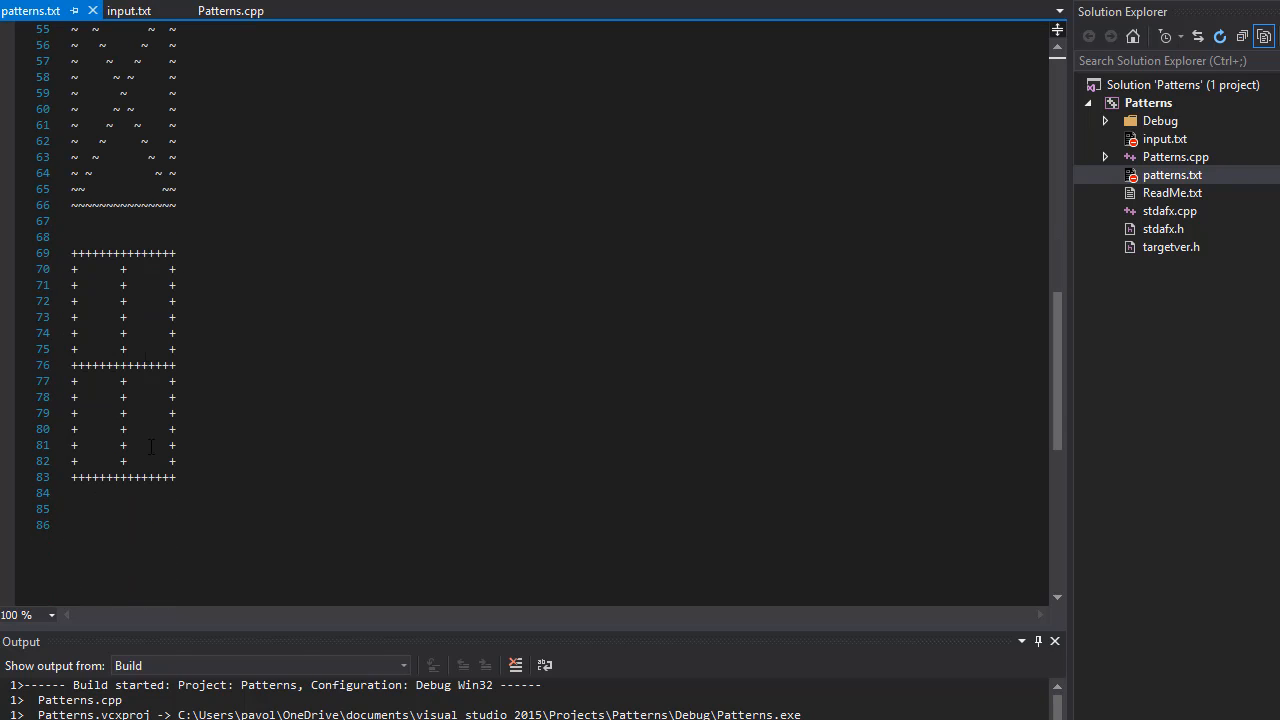
{"action": "mouse_move", "coordinate": [198, 476]}
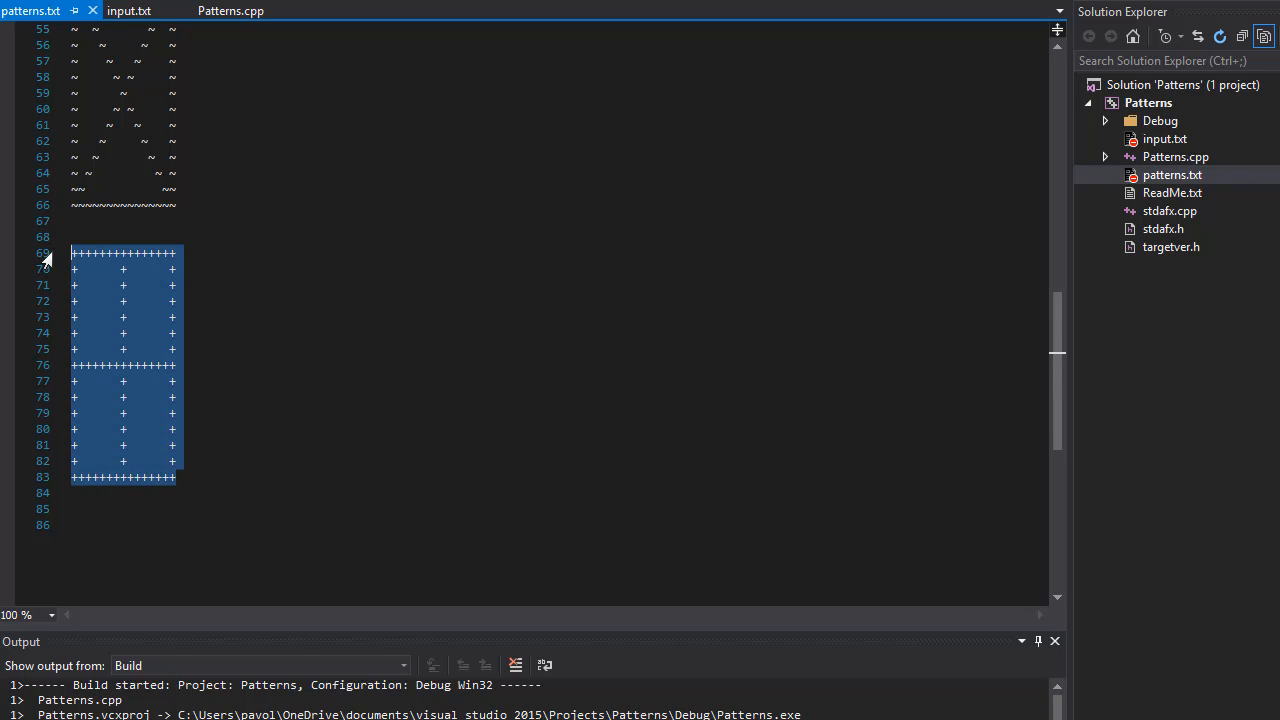
{"action": "scroll", "scroll_direction": "up", "scroll_amount": 3}
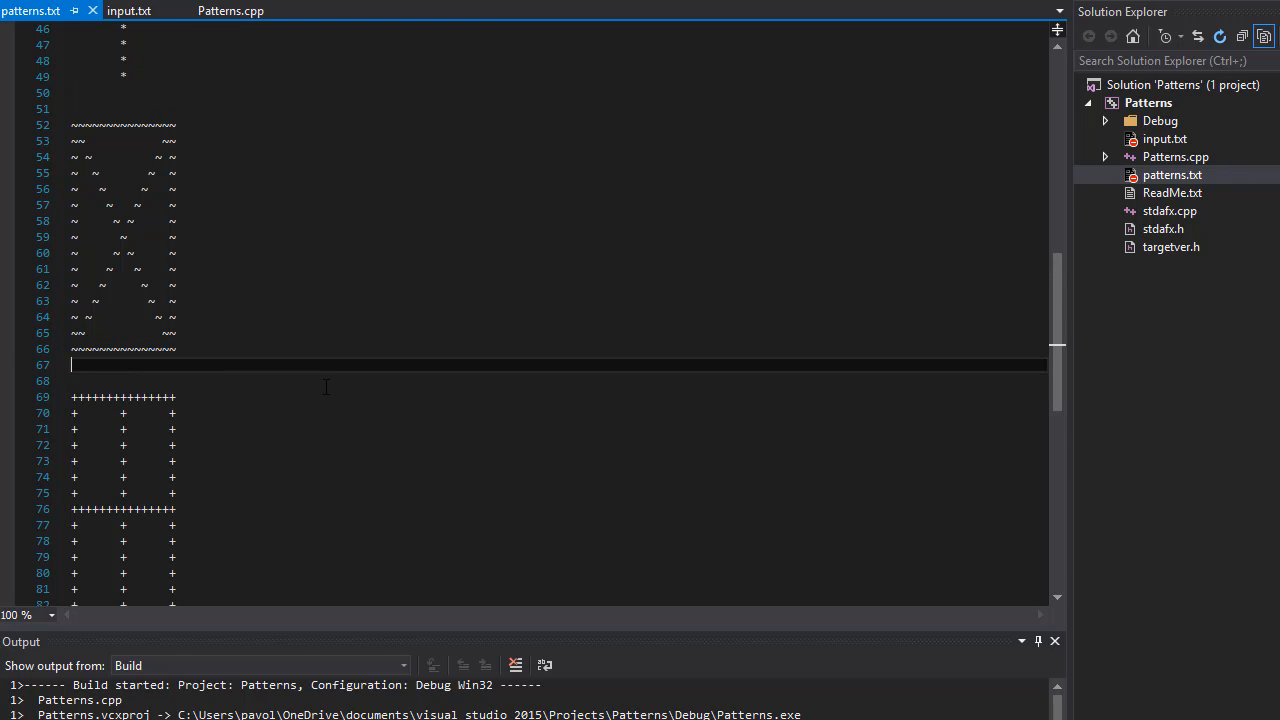
{"action": "scroll", "scroll_direction": "up", "scroll_amount": 3}
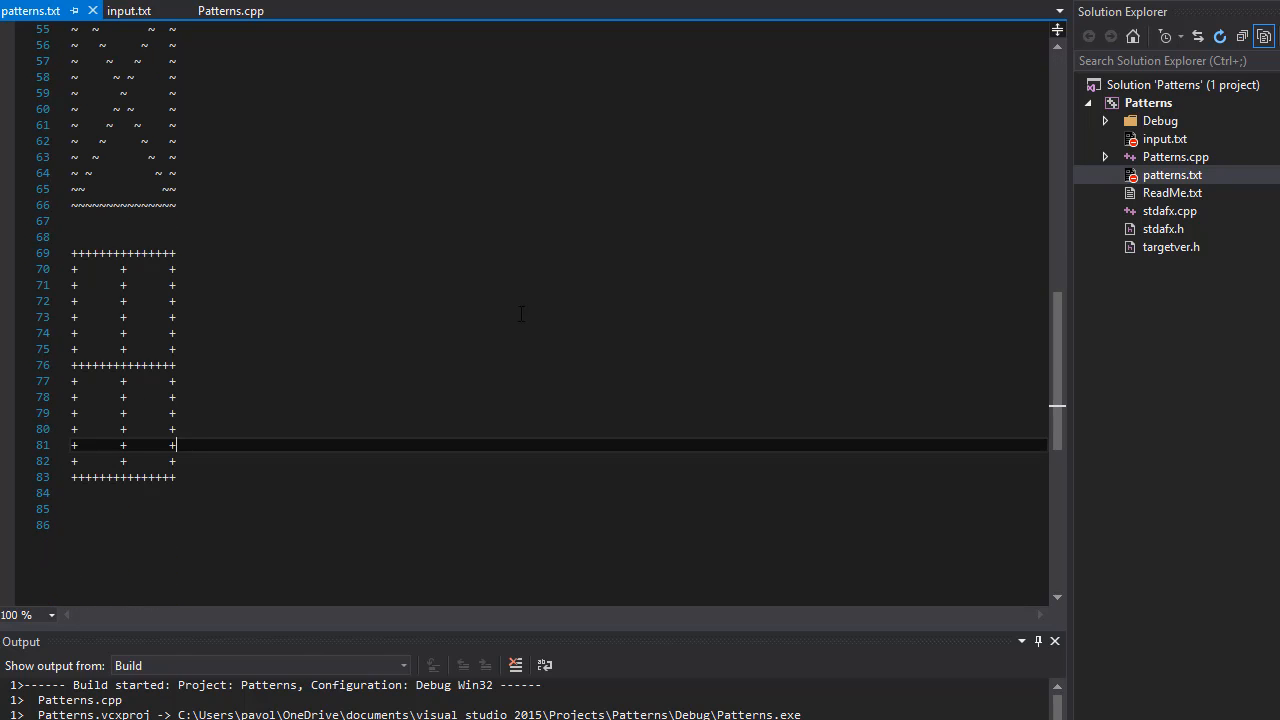
{"action": "mouse_move", "coordinate": [292, 188]}
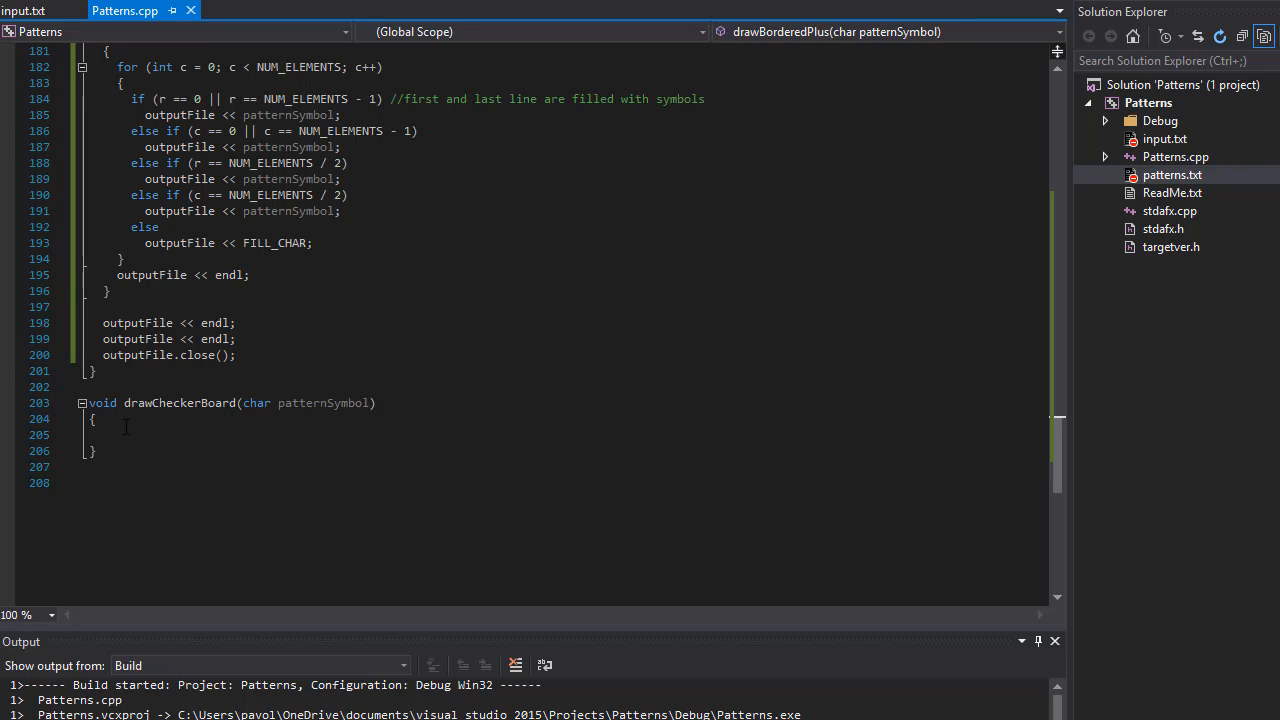
{"action": "mouse_move", "coordinate": [104, 429]}
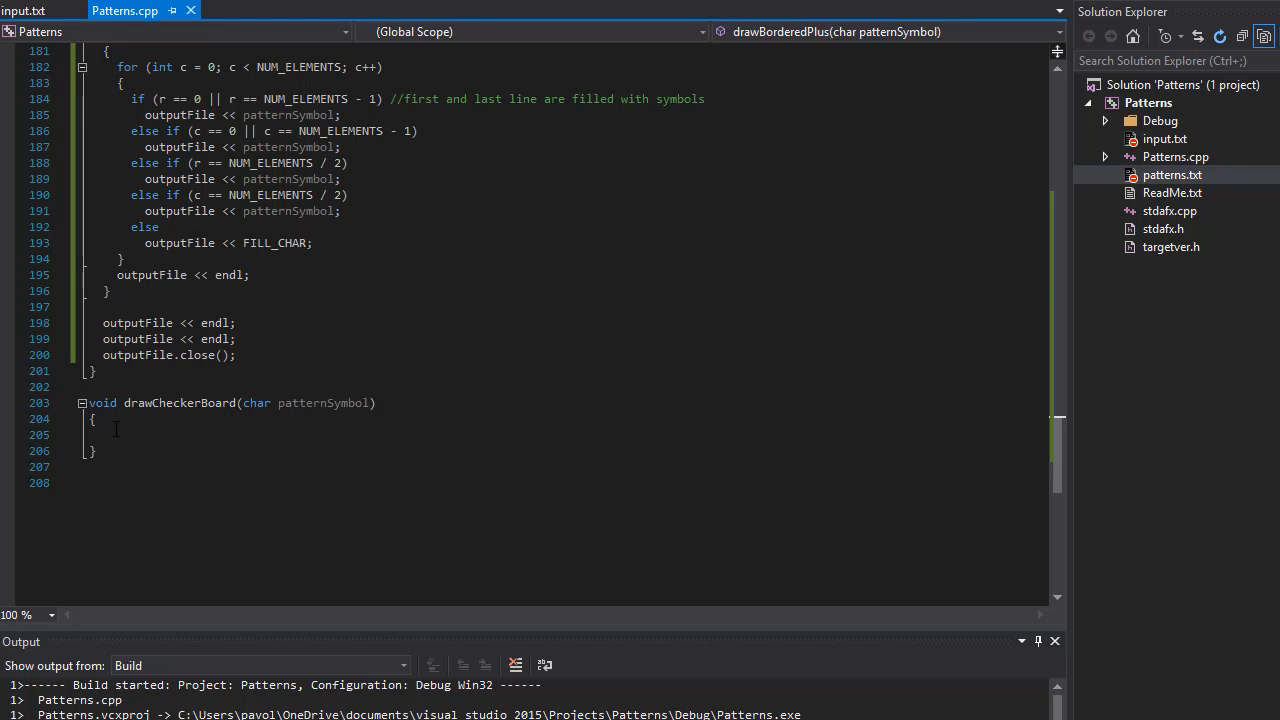
{"action": "mouse_move", "coordinate": [490, 480]}
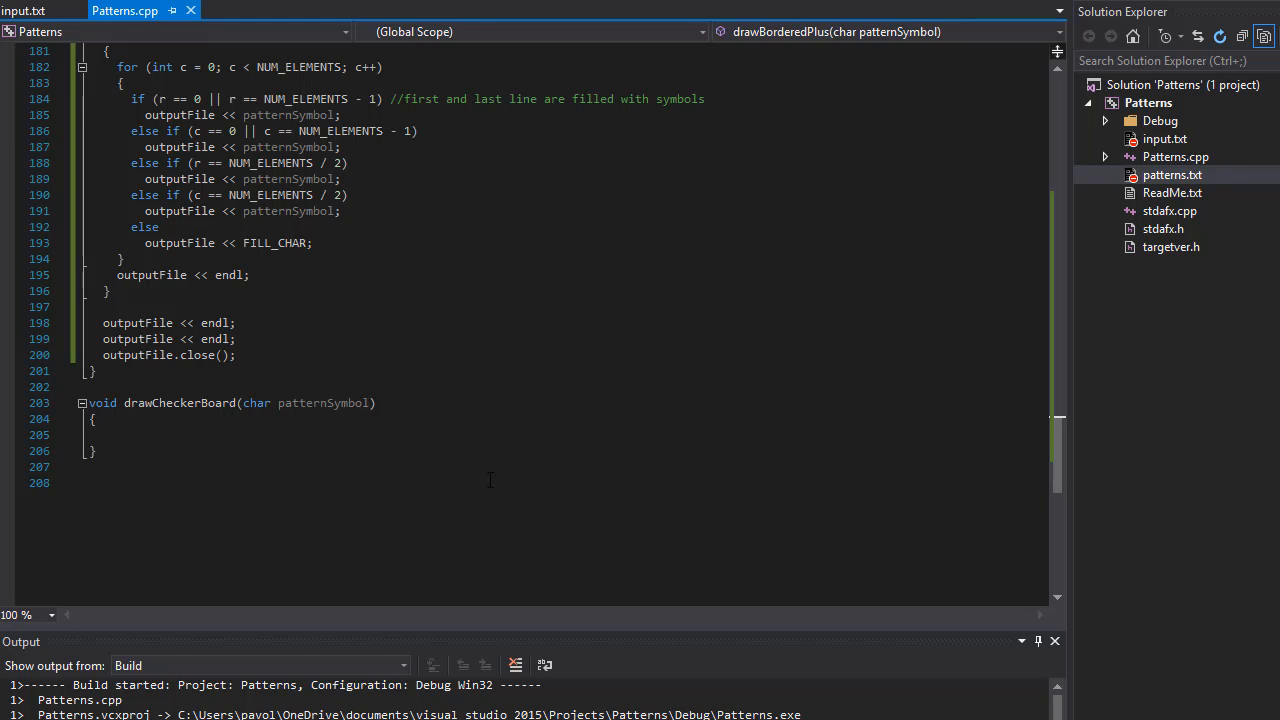
{"action": "mouse_move", "coordinate": [583, 413]}
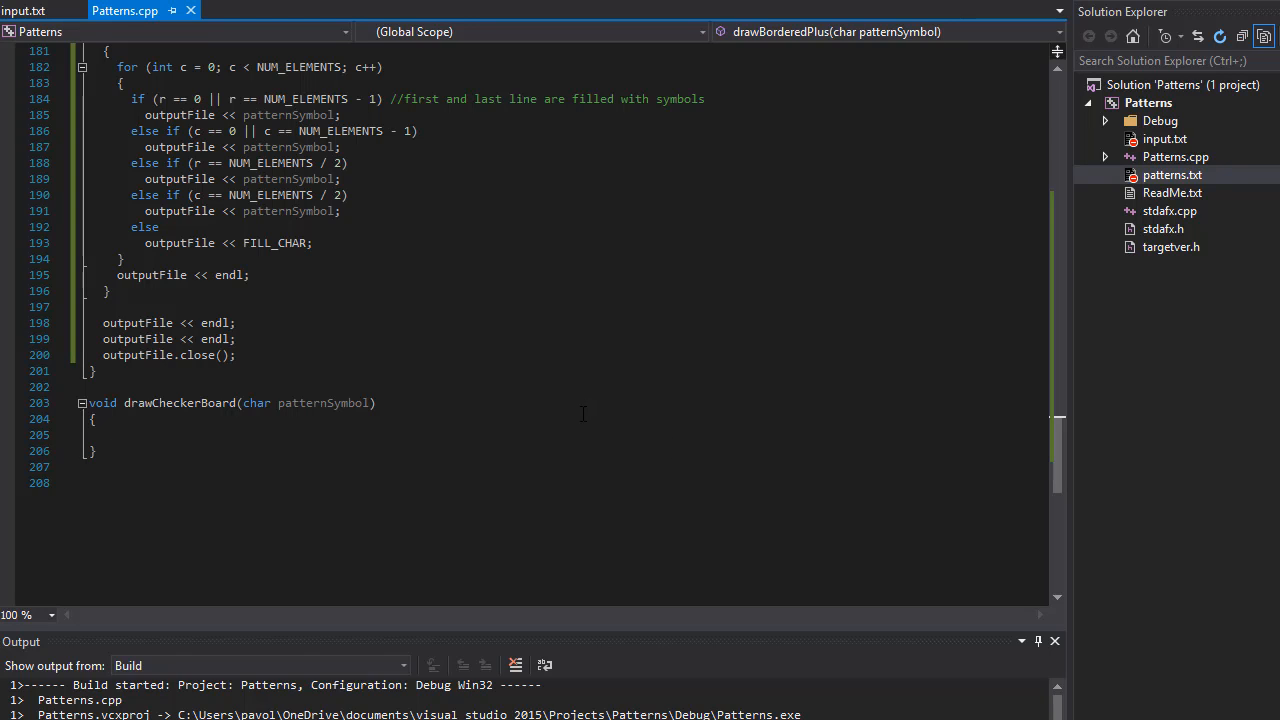
{"action": "mouse_move", "coordinate": [753, 483]}
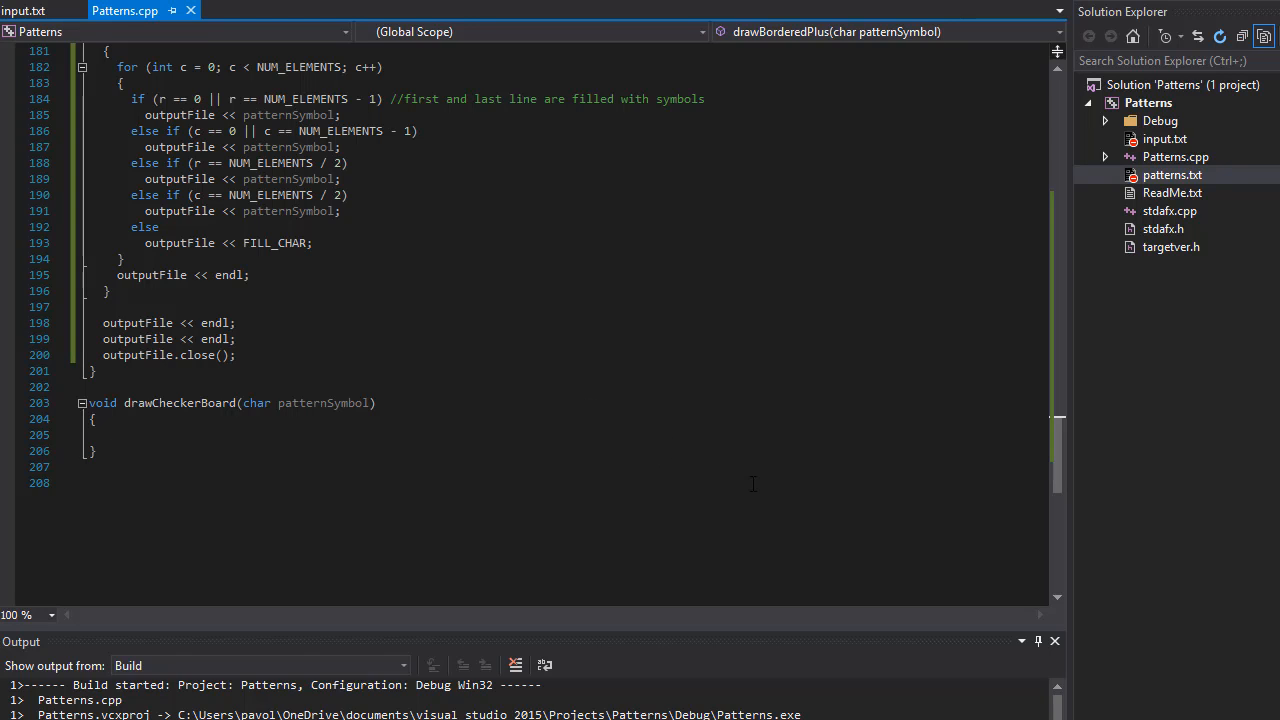